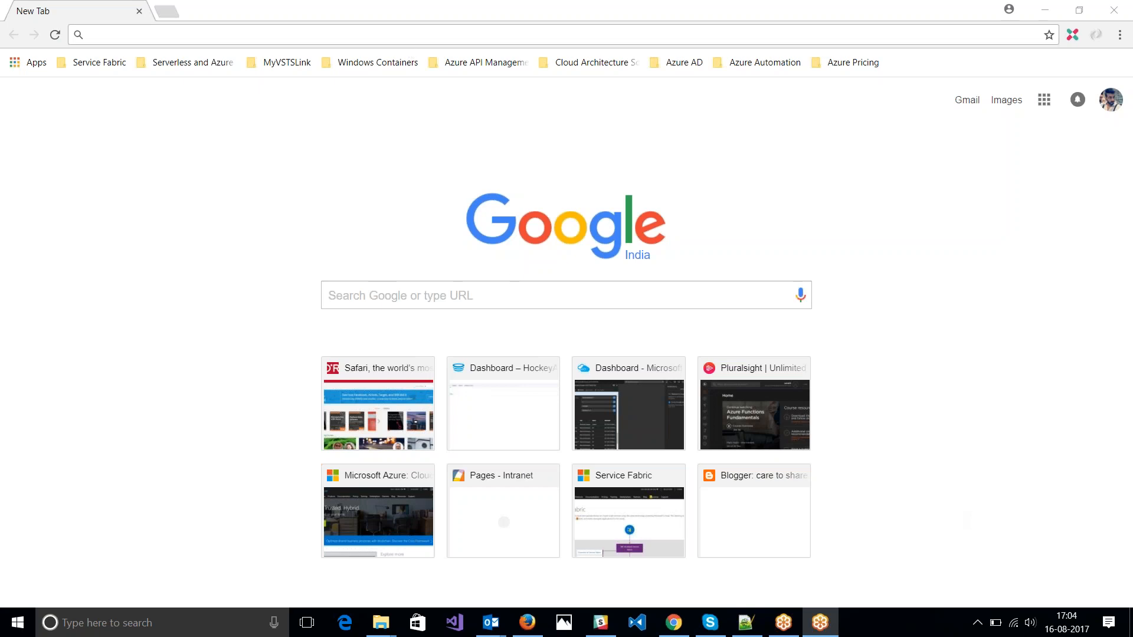
Load the service-fabric-get-started docs page and scroll to 'Install the SDK and tools'.
text(https://docs.microsoft.com/en-us/azure/service-fabric/service-fabric-get-started)
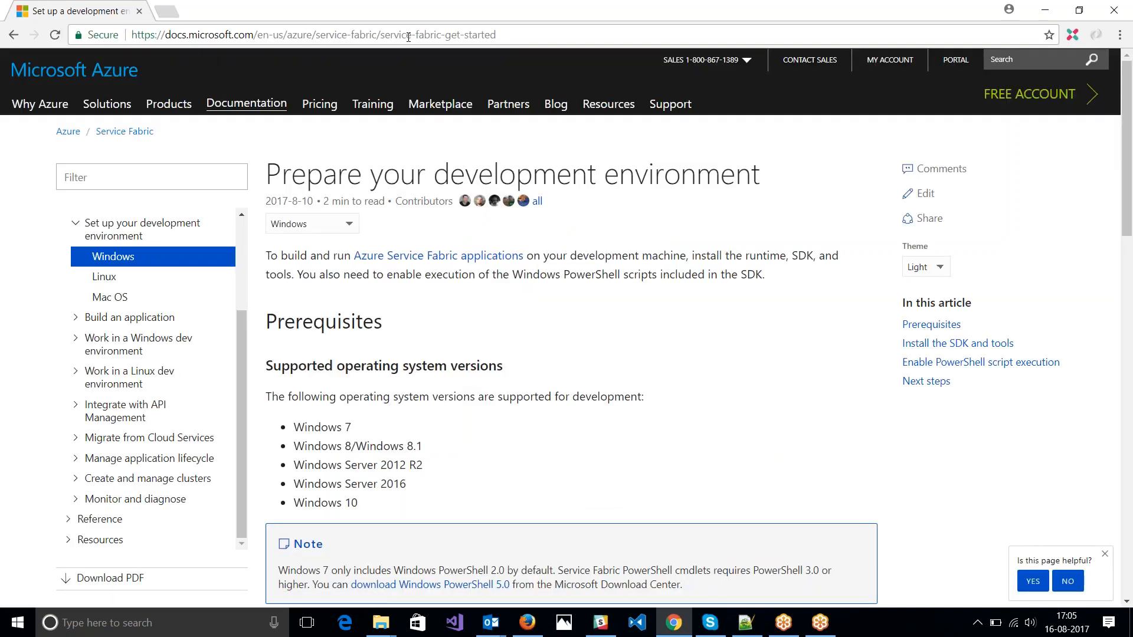
scroll(down, 3)
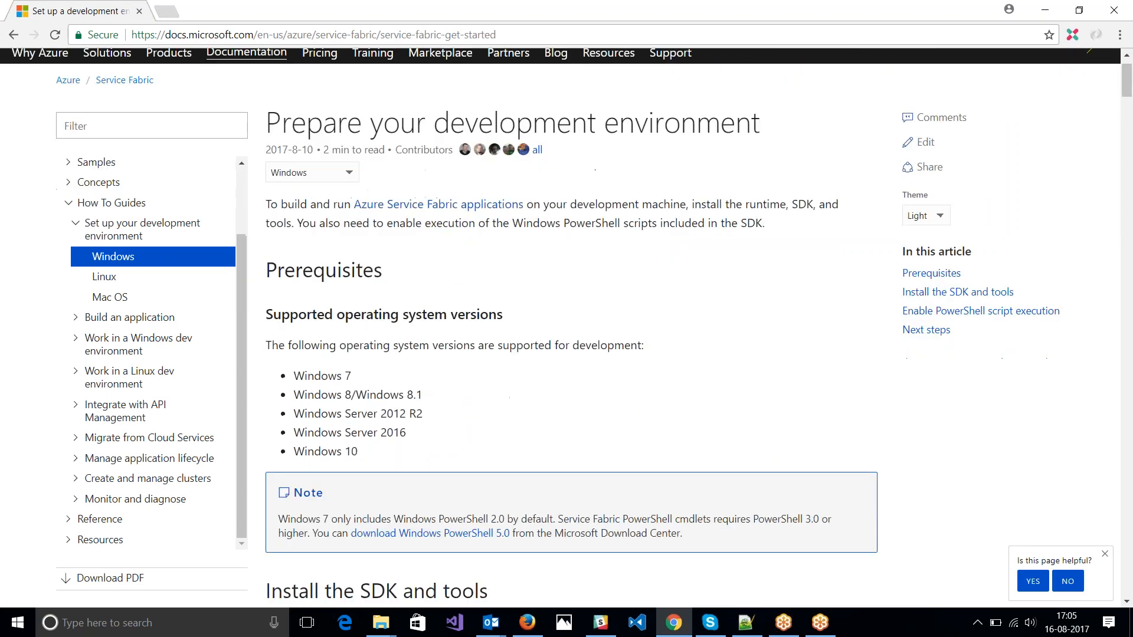
scroll(down, 3)
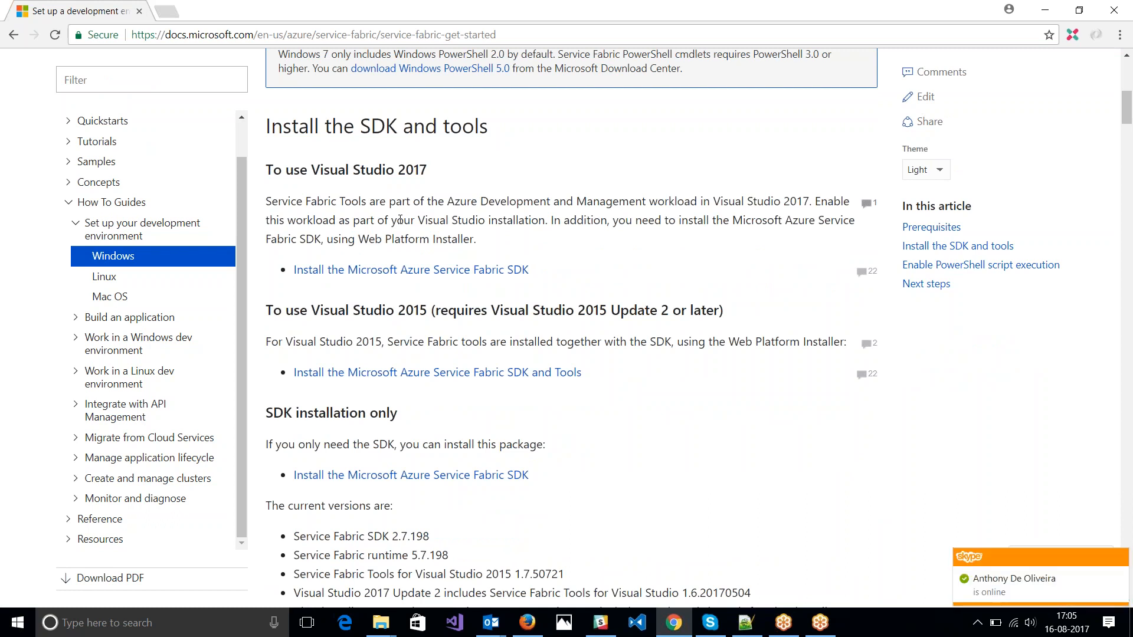
Launch Visual Studio Installer from the Start menu search and approve the UAC prompt.
click(16, 622)
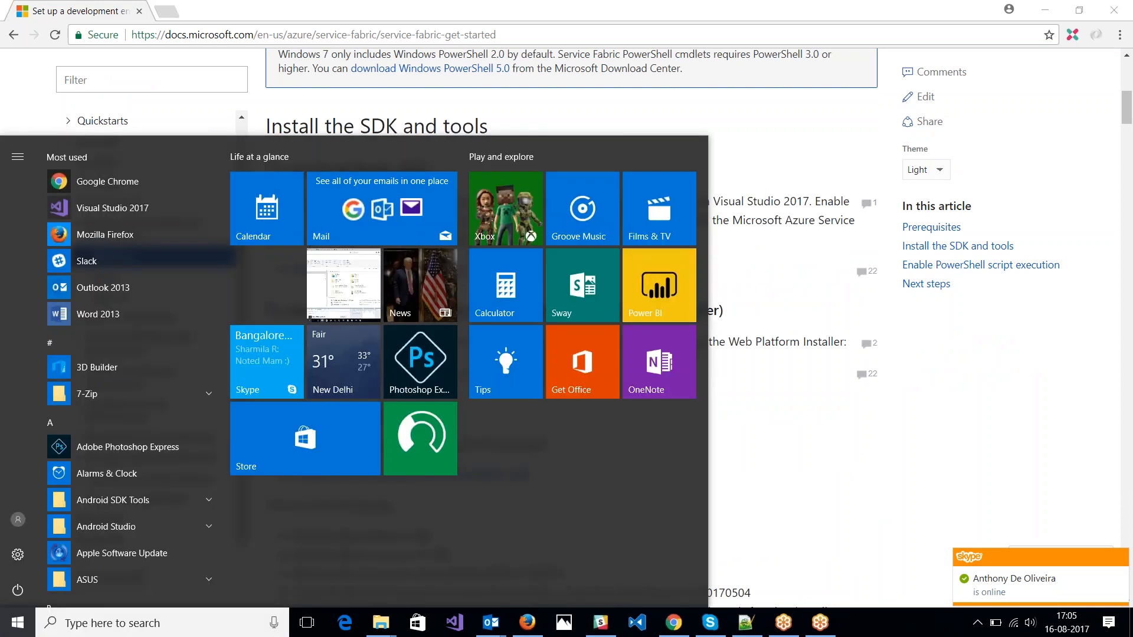
text(vidu)
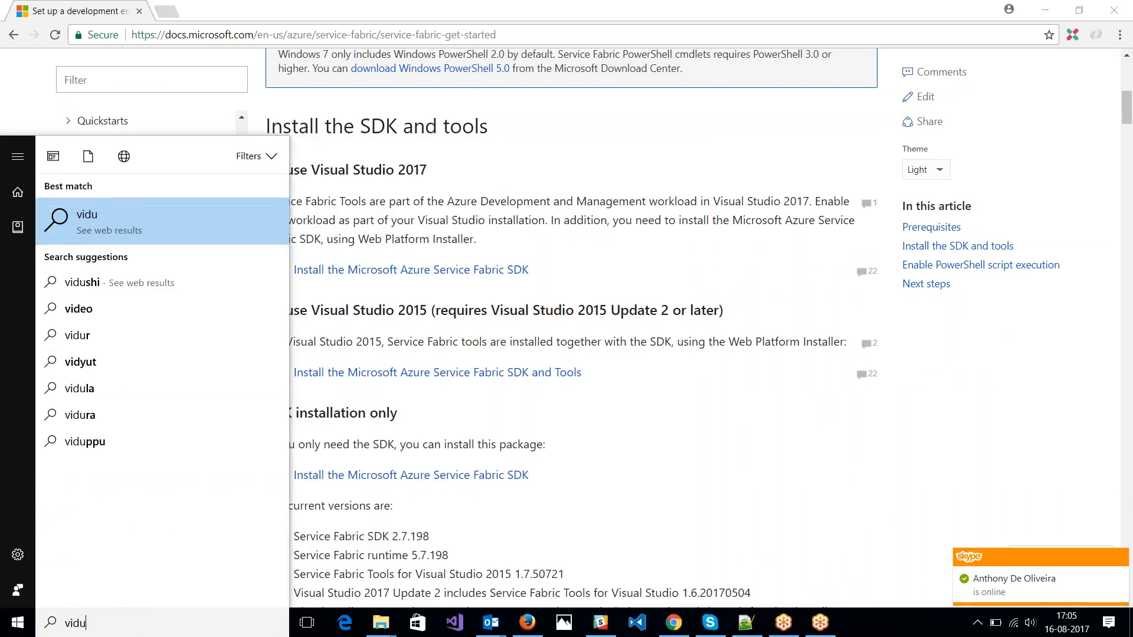
key(BackSpace)
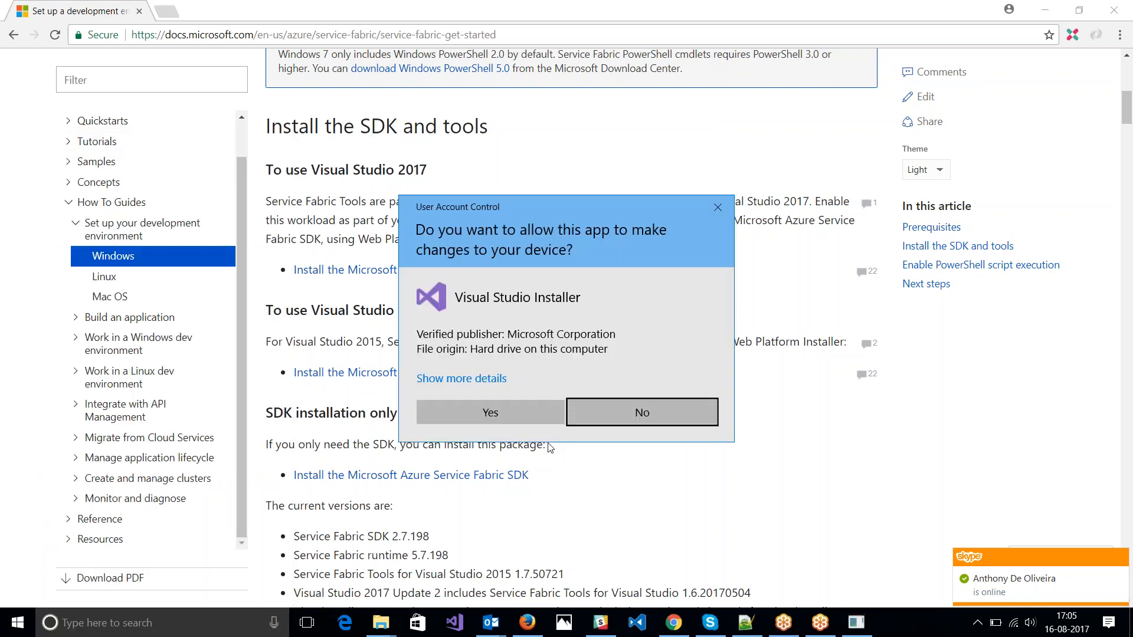
click(641, 412)
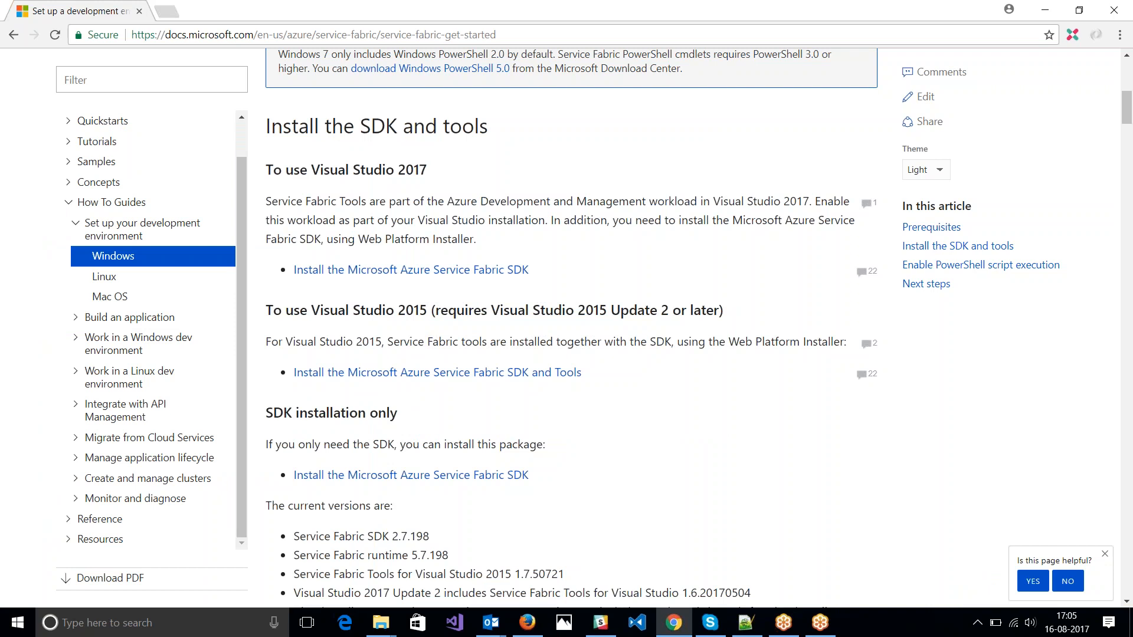
click(411, 269)
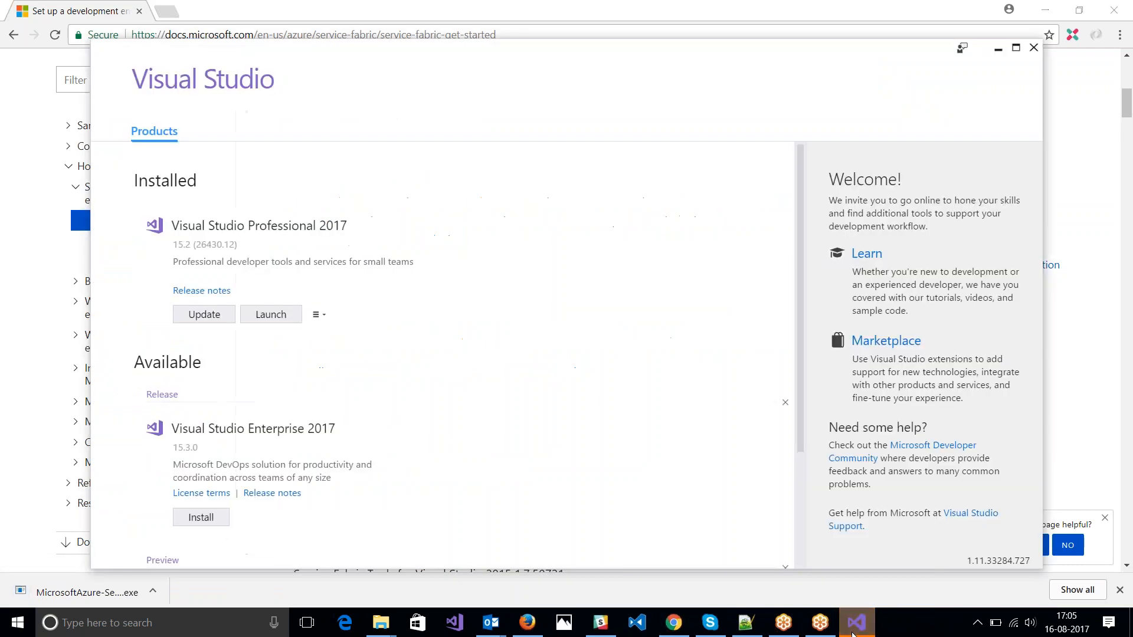
Modify Visual Studio Professional 2017 and verify the Azure development workload is checked.
click(315, 314)
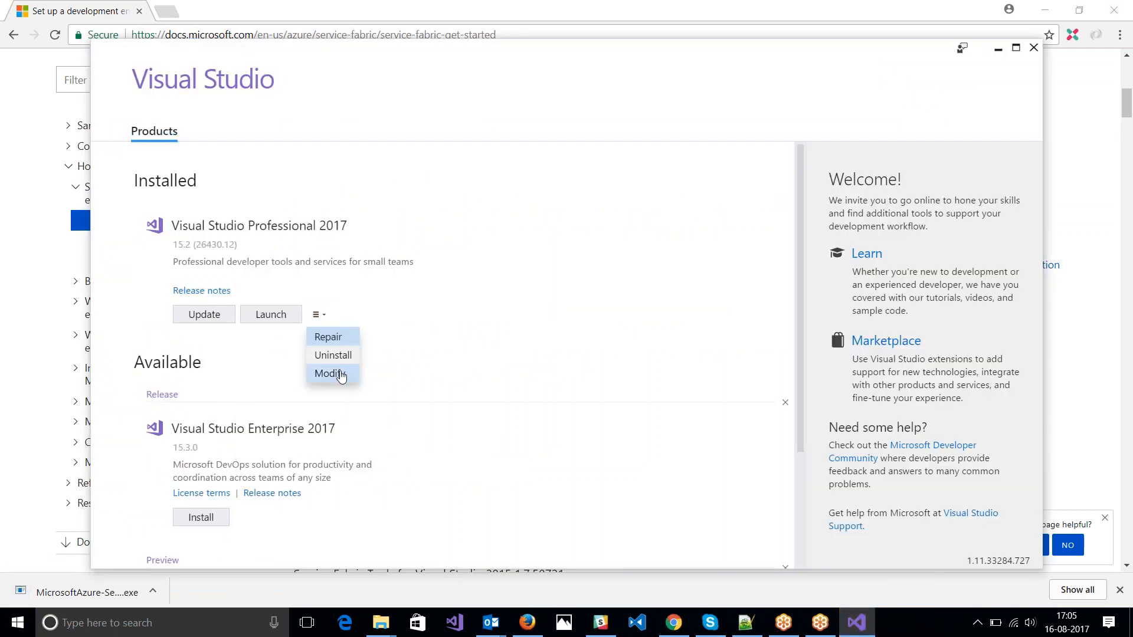
click(331, 373)
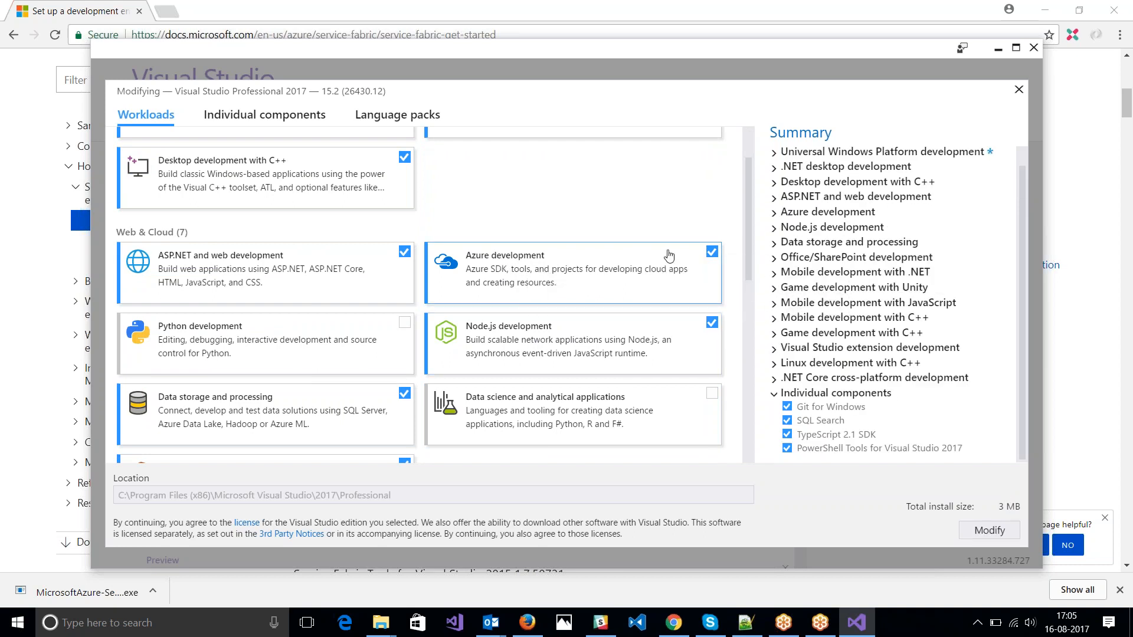
mouse_move(668, 255)
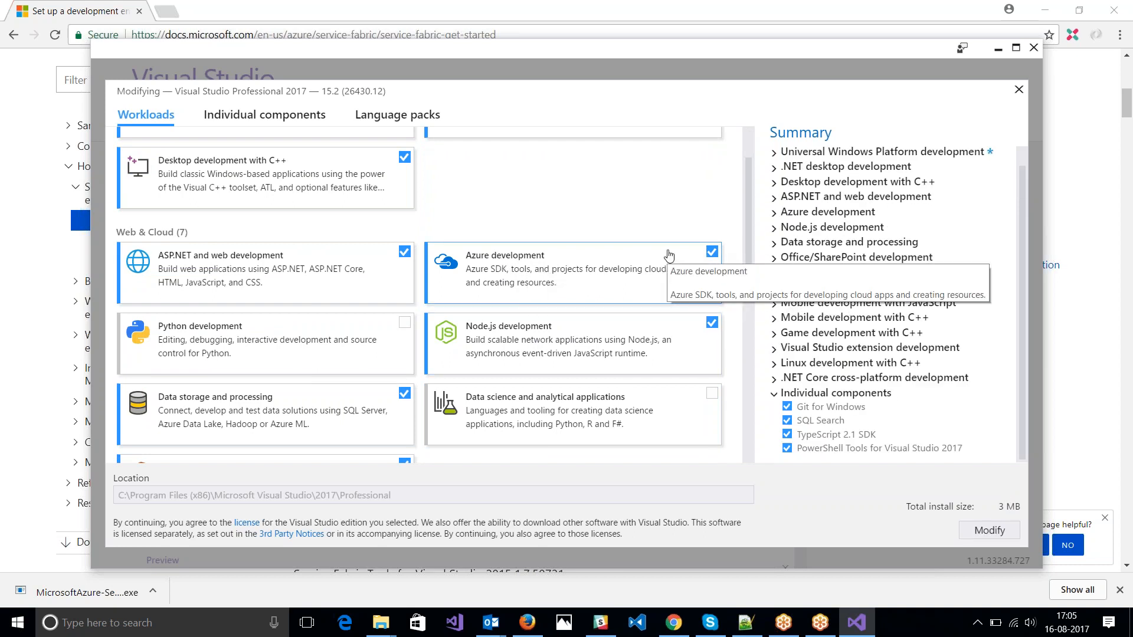
mouse_move(556, 260)
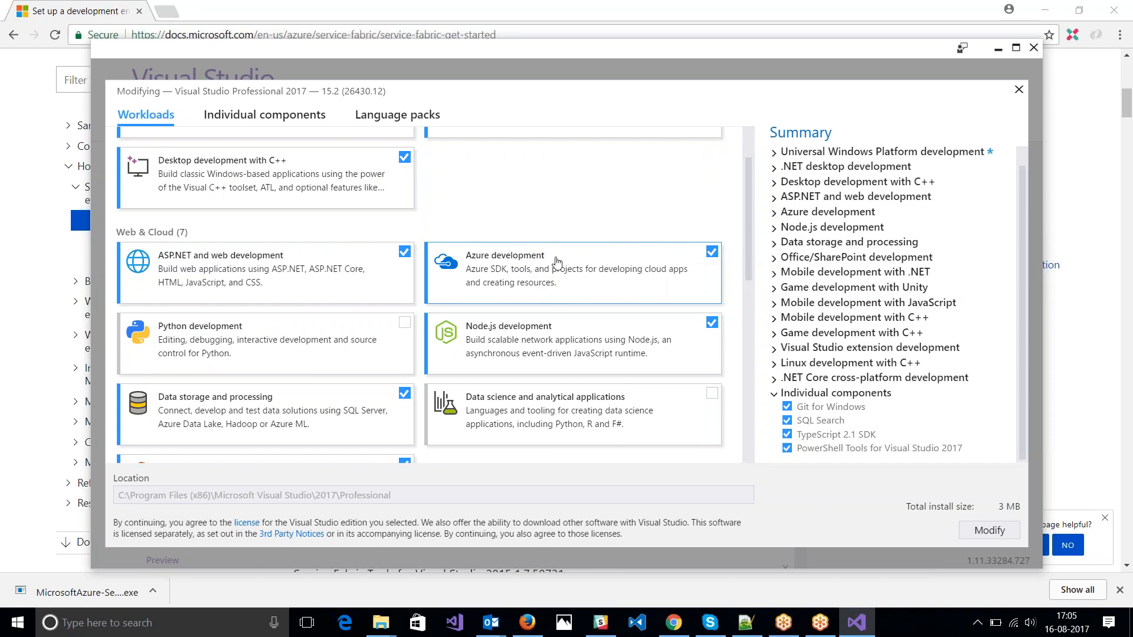
mouse_move(624, 60)
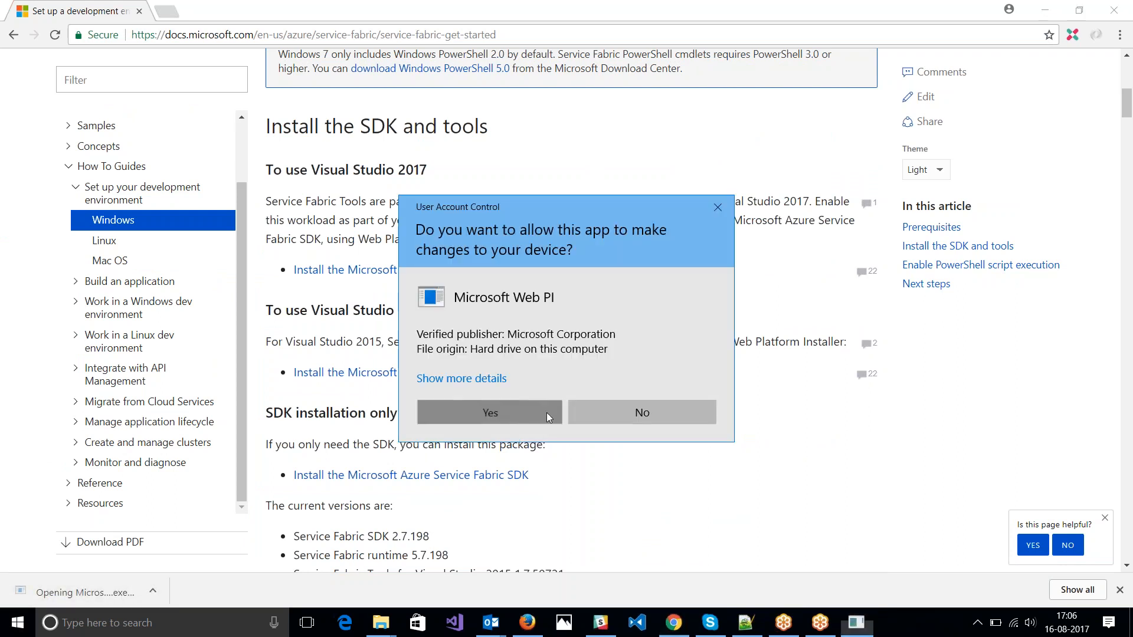
Install Microsoft Azure Service Fabric SDK 2.7.198, accepting the license terms.
click(489, 412)
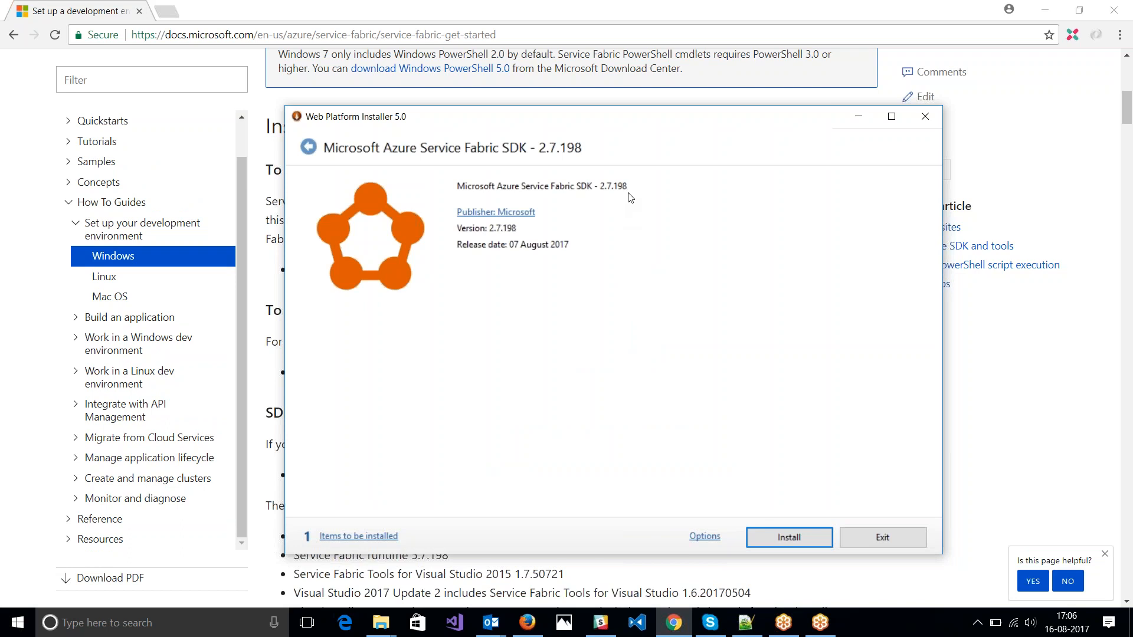
mouse_move(789, 537)
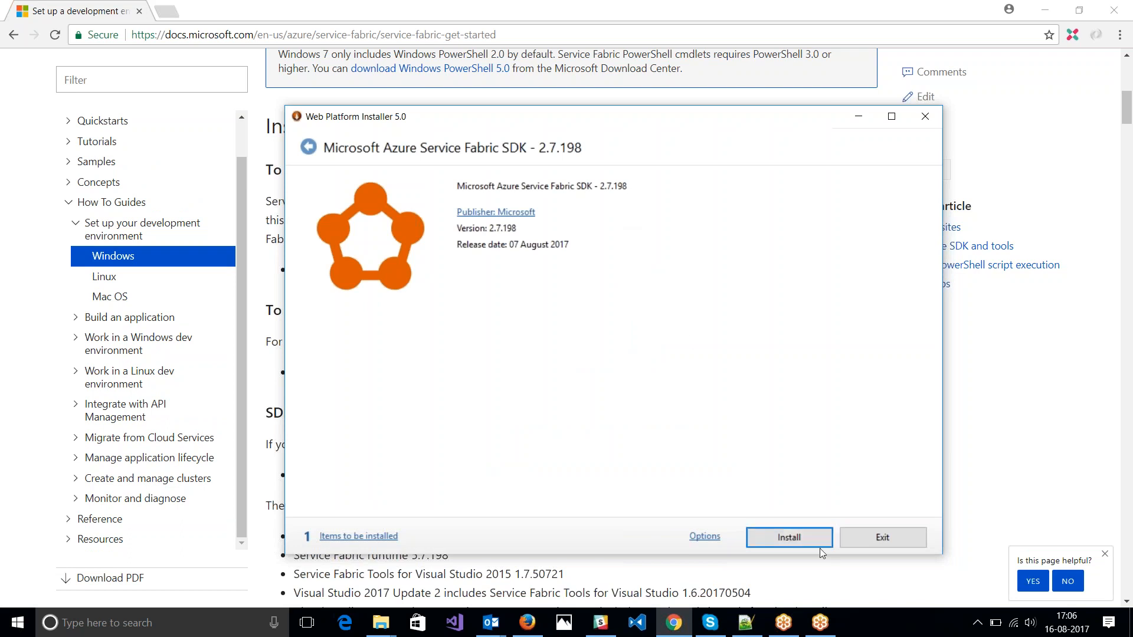
click(788, 537)
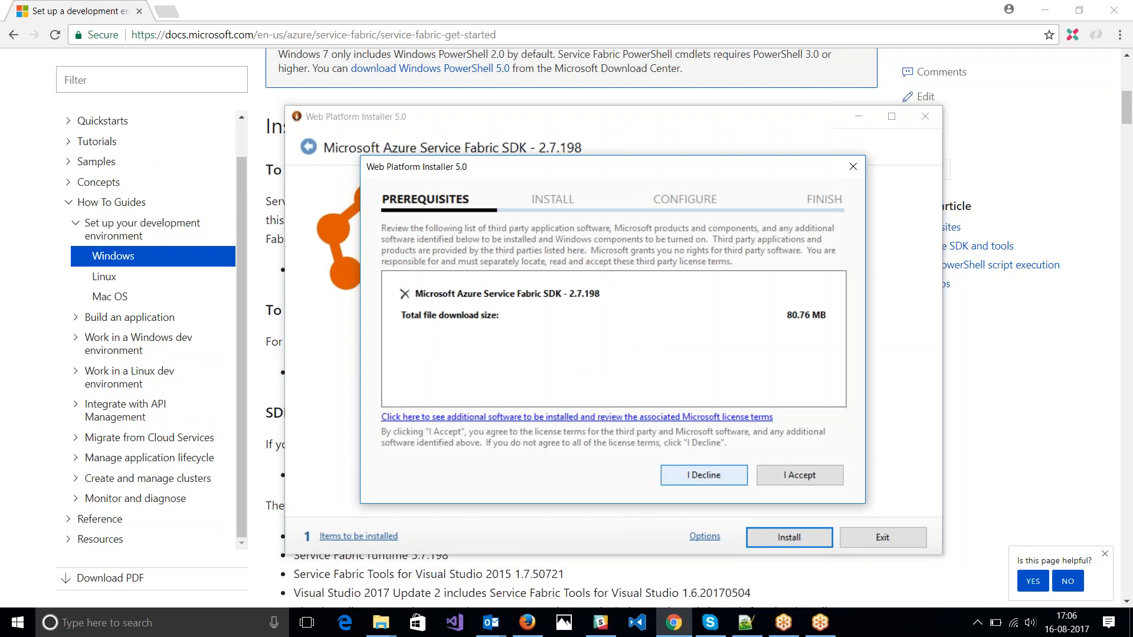
click(799, 474)
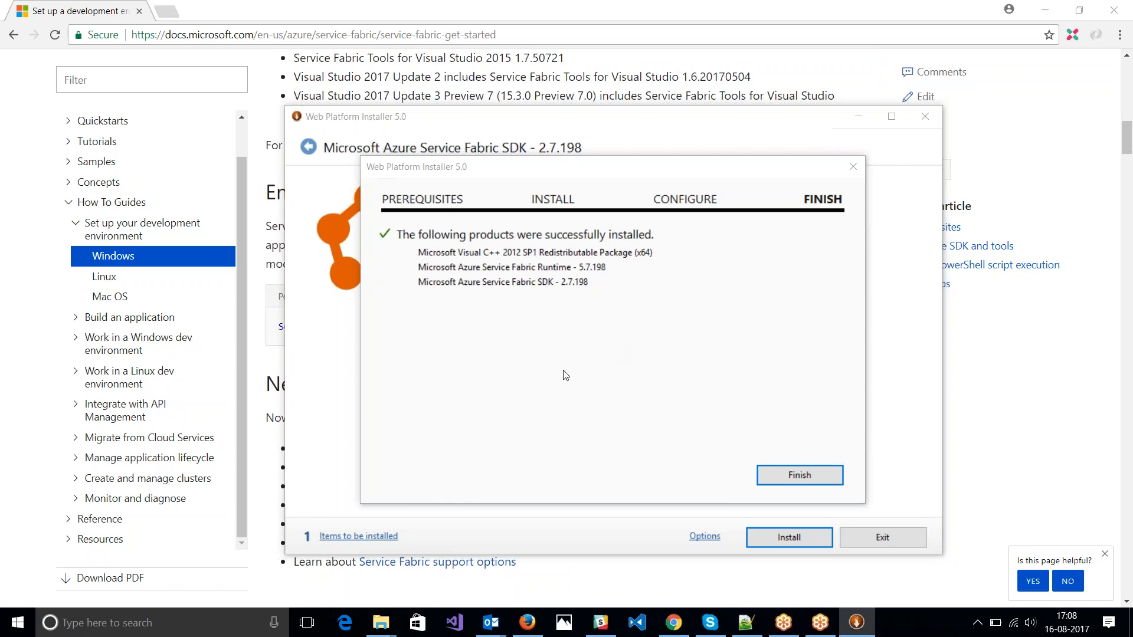
mouse_move(821, 522)
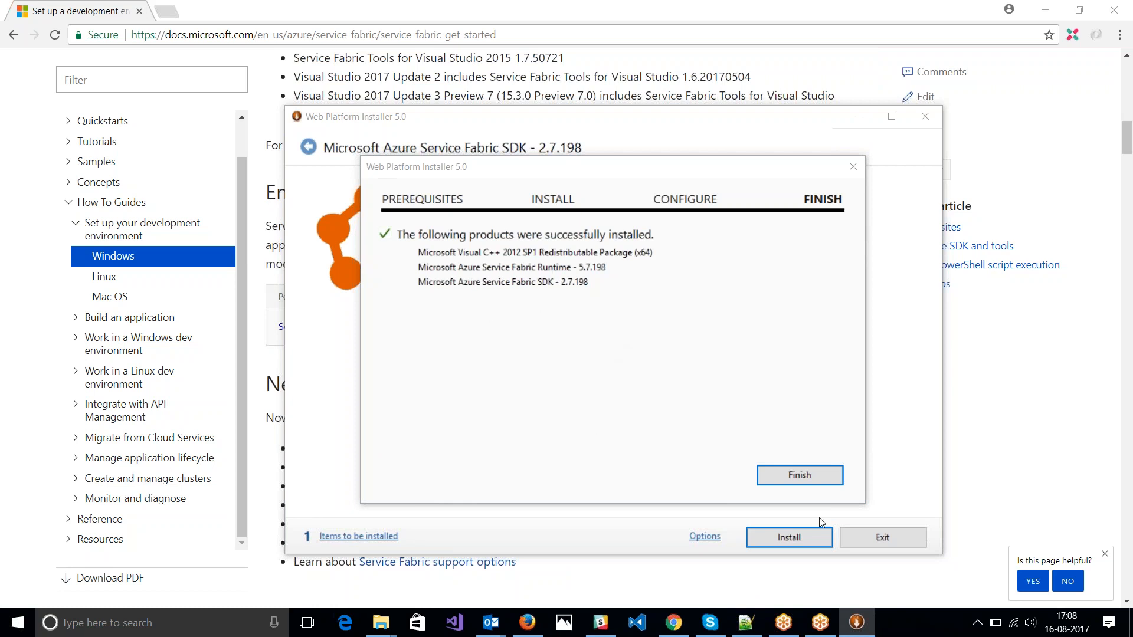
click(799, 474)
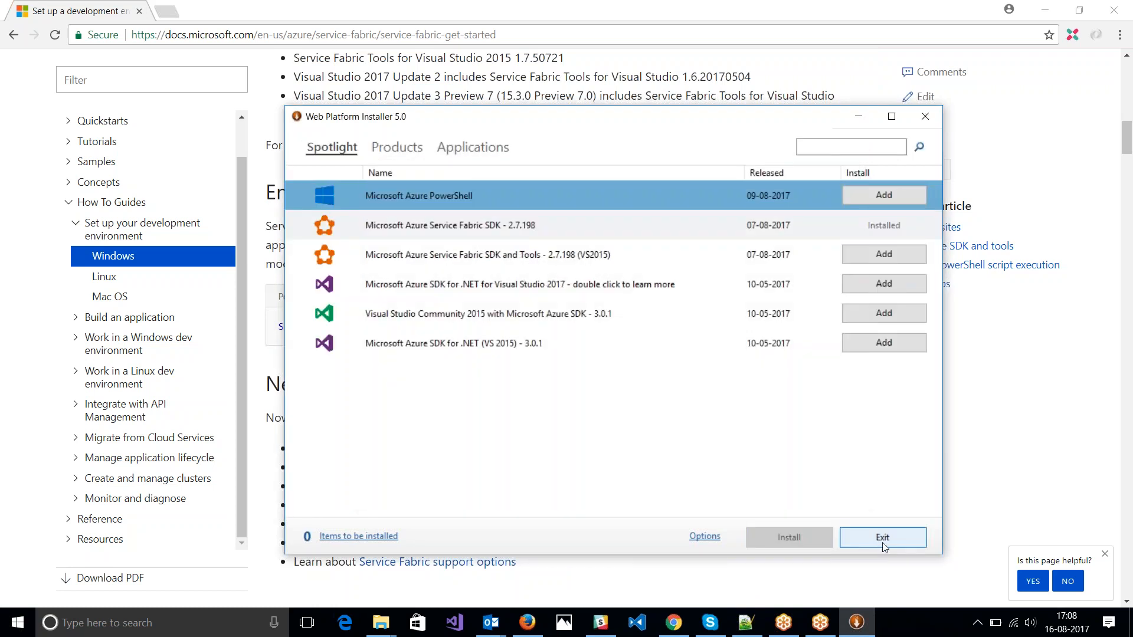
Exit Web Platform Installer and scroll the docs to 'Enable PowerShell script execution'.
click(882, 537)
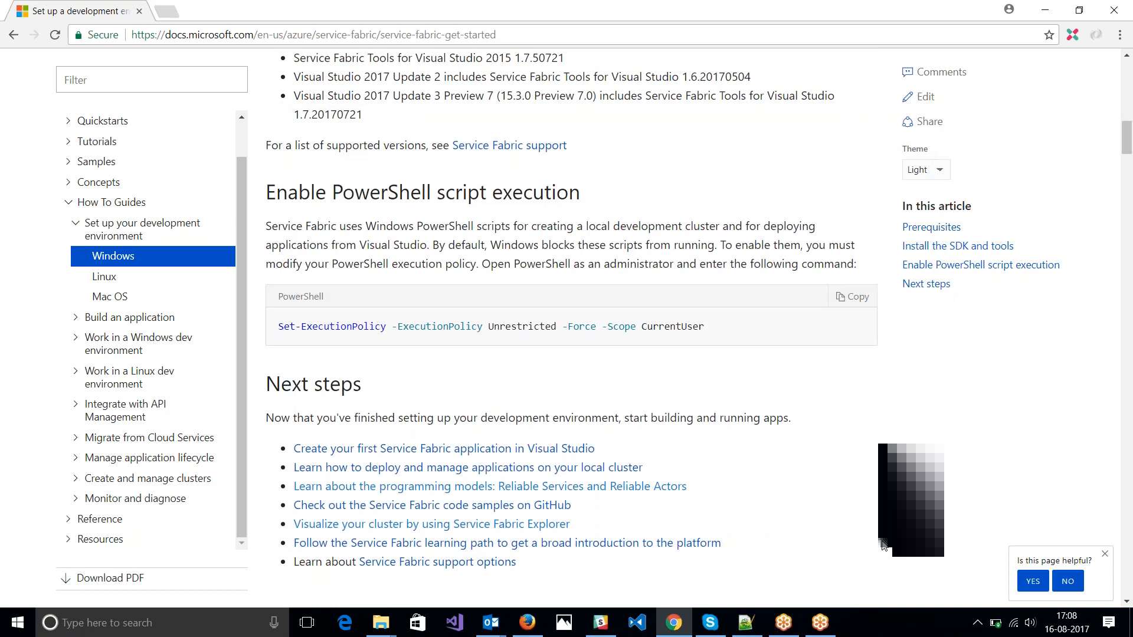
scroll(down, 3)
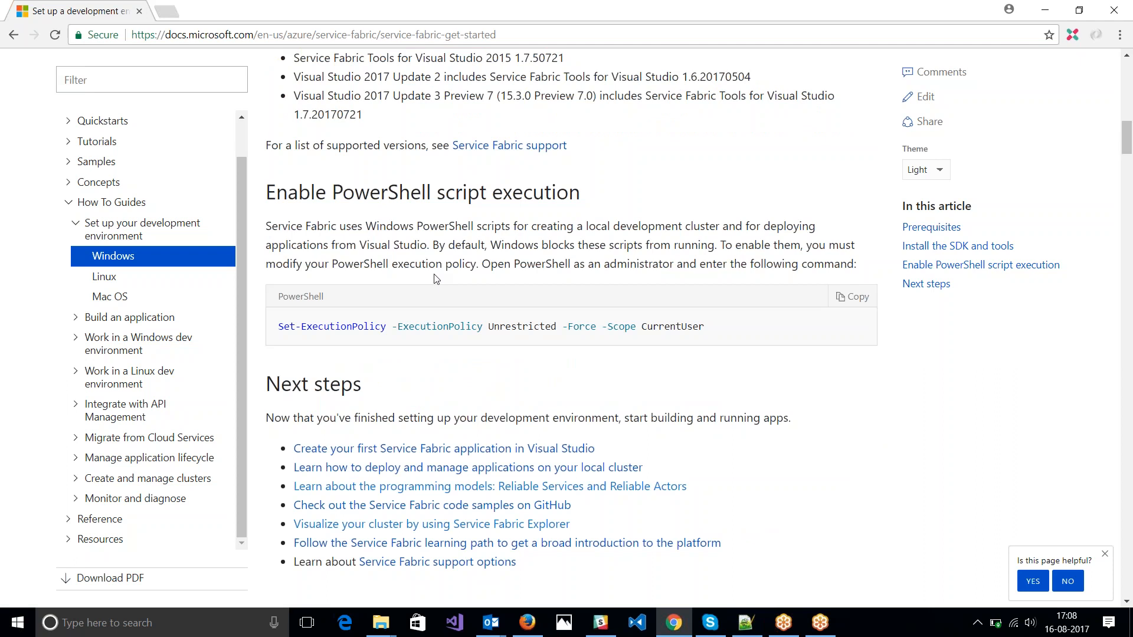
mouse_move(854, 303)
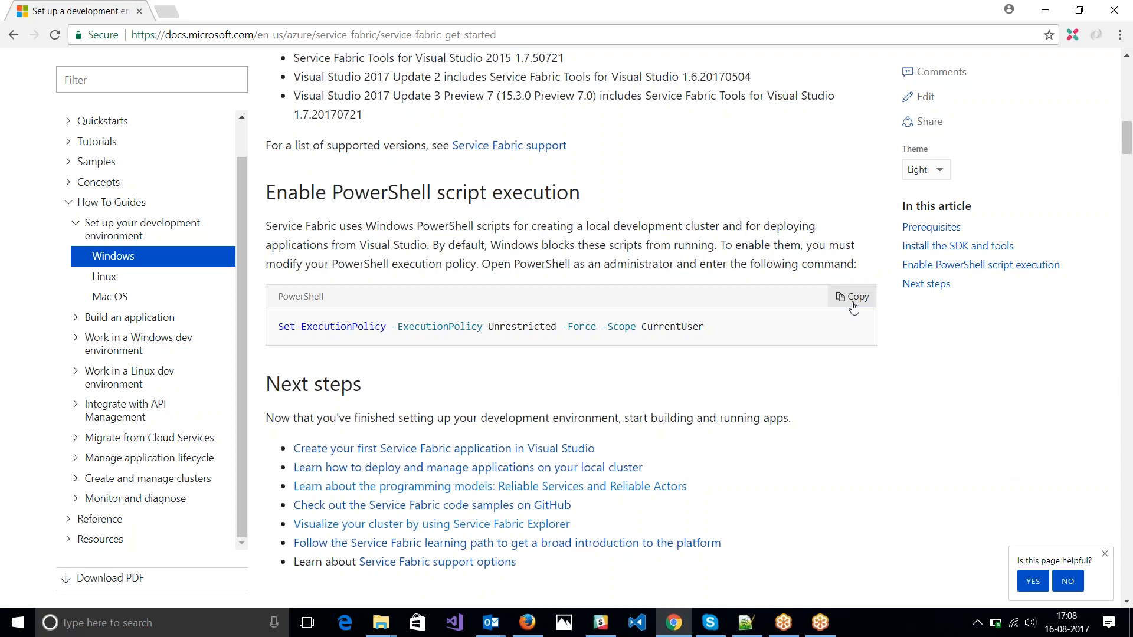
Launch Windows PowerShell with administrator rights from the Start menu search.
click(17, 622)
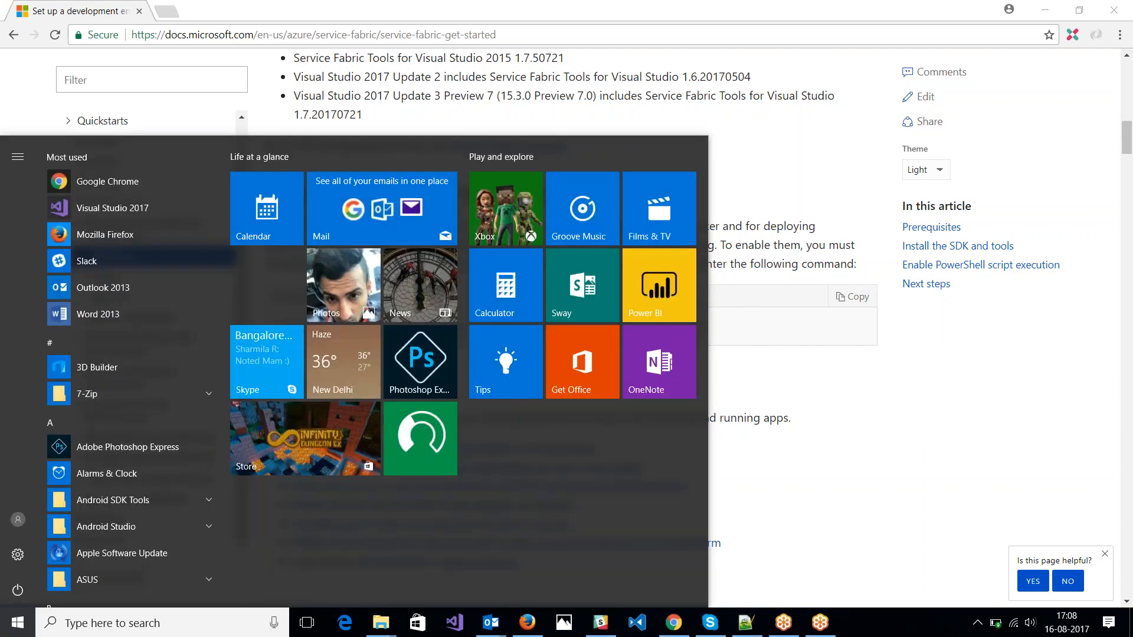
text(powershell)
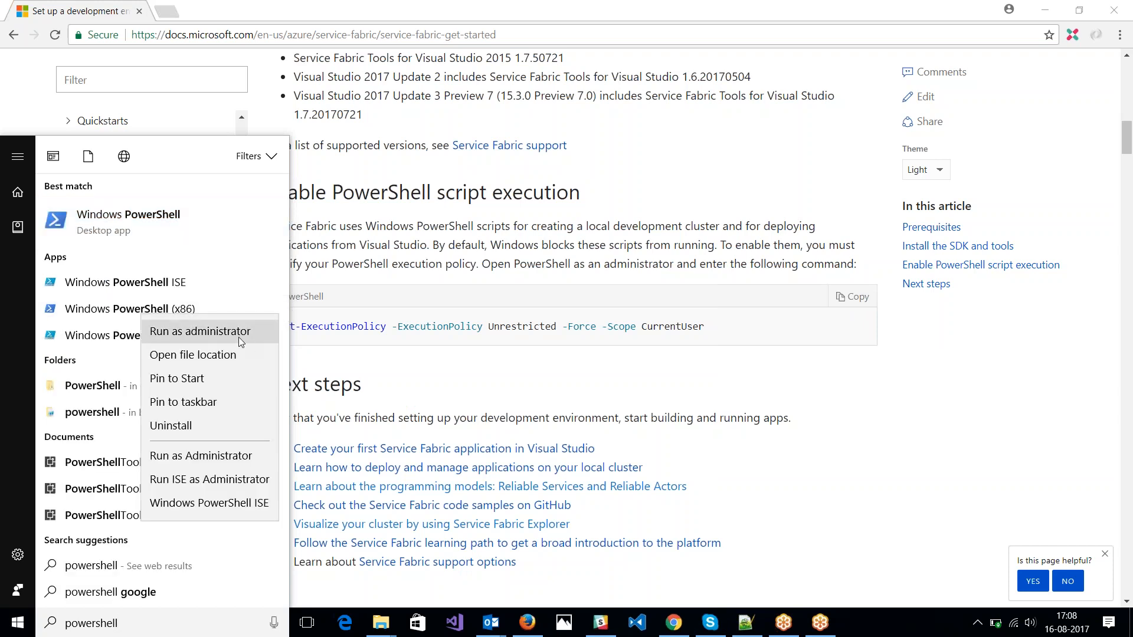
click(200, 331)
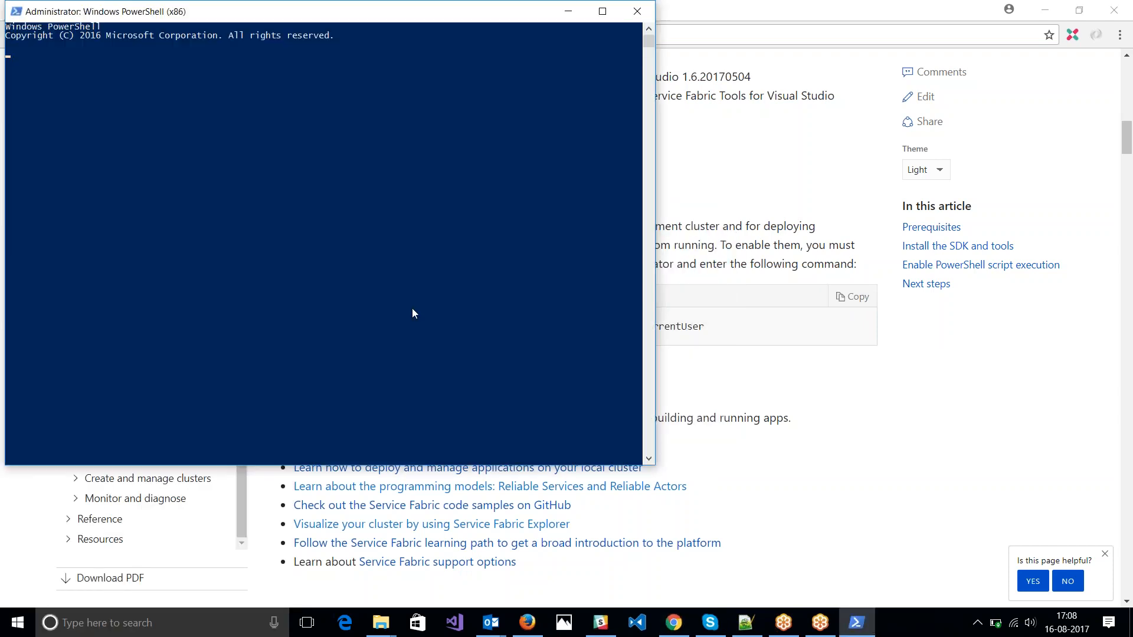
Run Set-ExecutionPolicy -ExecutionPolicy Unrestricted -Force -Scope CurrentUser, then close PowerShell.
text(Set-ExecutionPolicy -ExecutionPolicy Unrestricted -Force -Scope CurrentUser)
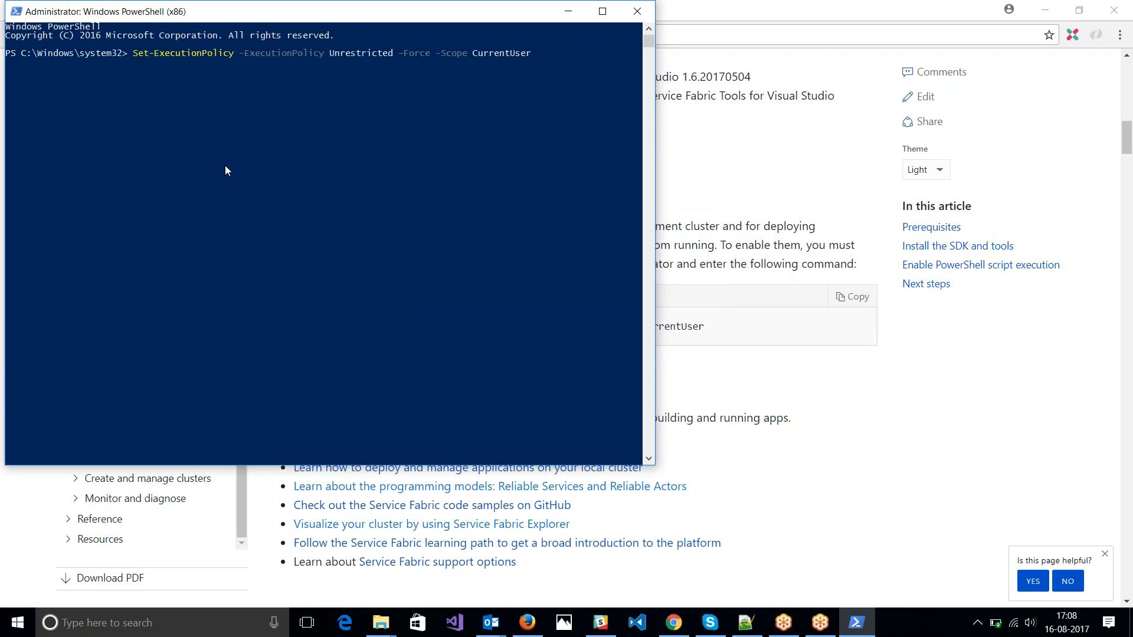
key(enter)
text(s)
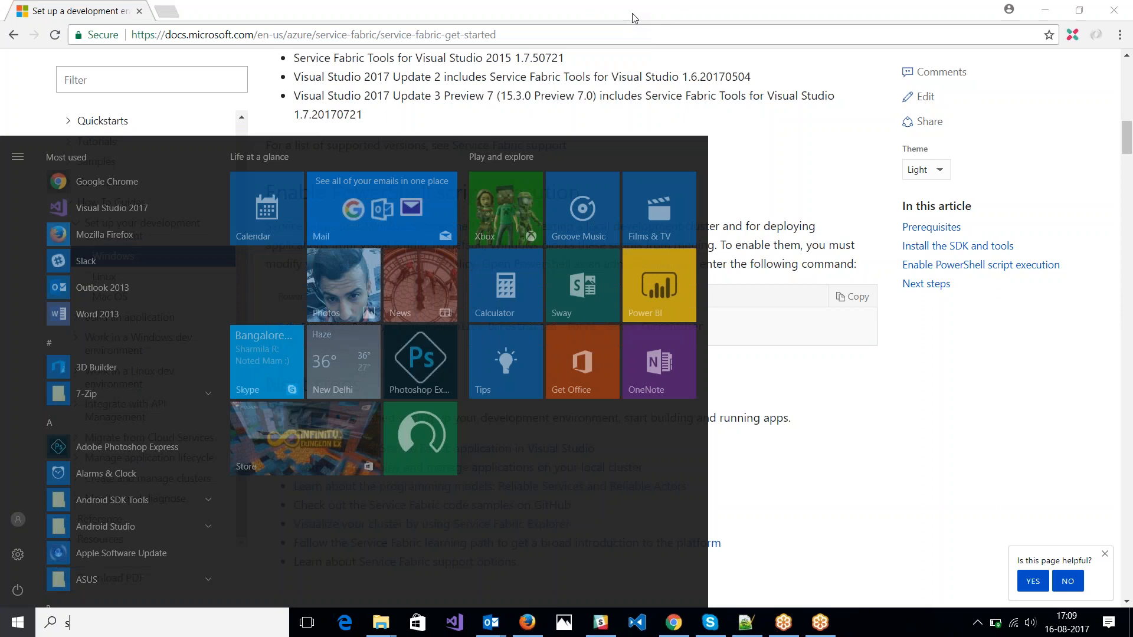
text(erver)
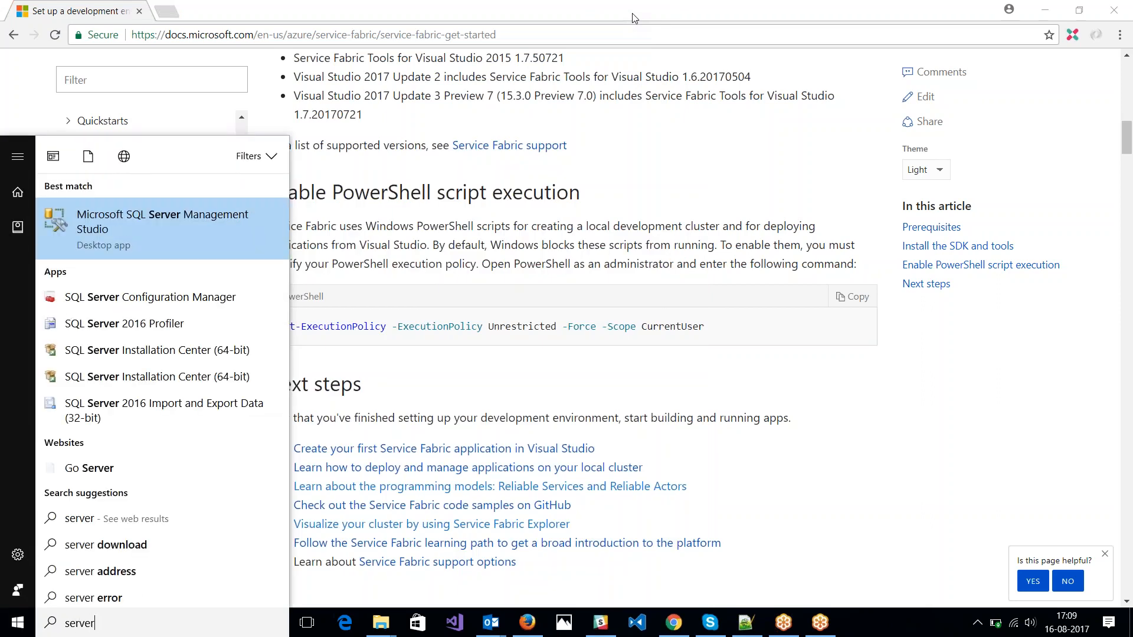
key(Backspace)
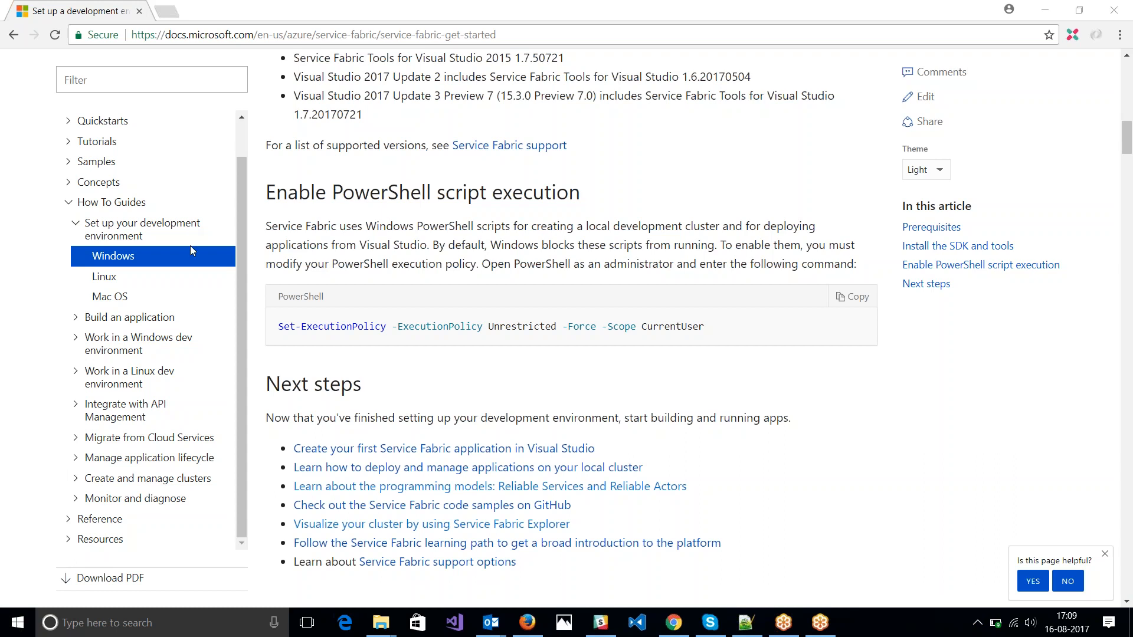
mouse_move(975, 624)
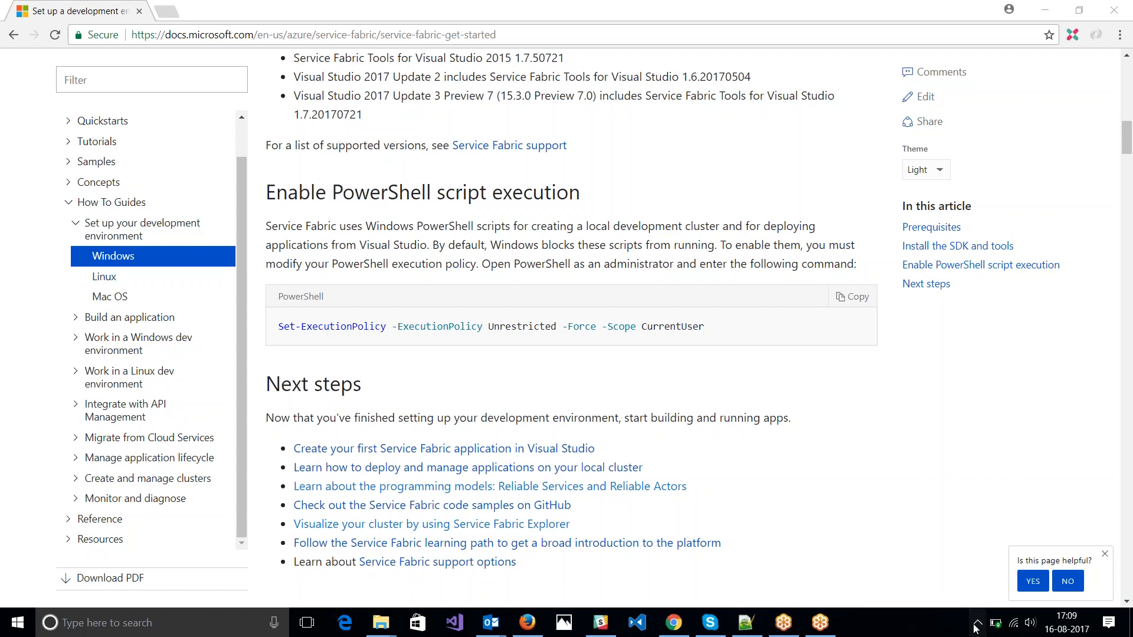
Open the Local Cluster Manager tray menu and choose Setup Local Cluster.
click(976, 623)
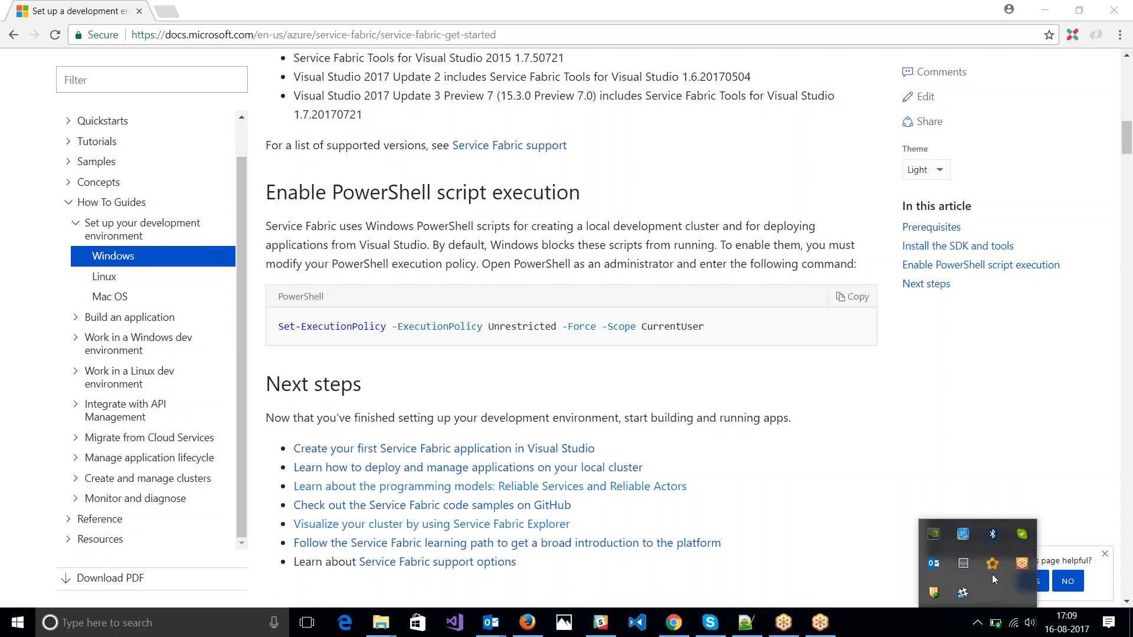
mouse_move(991, 564)
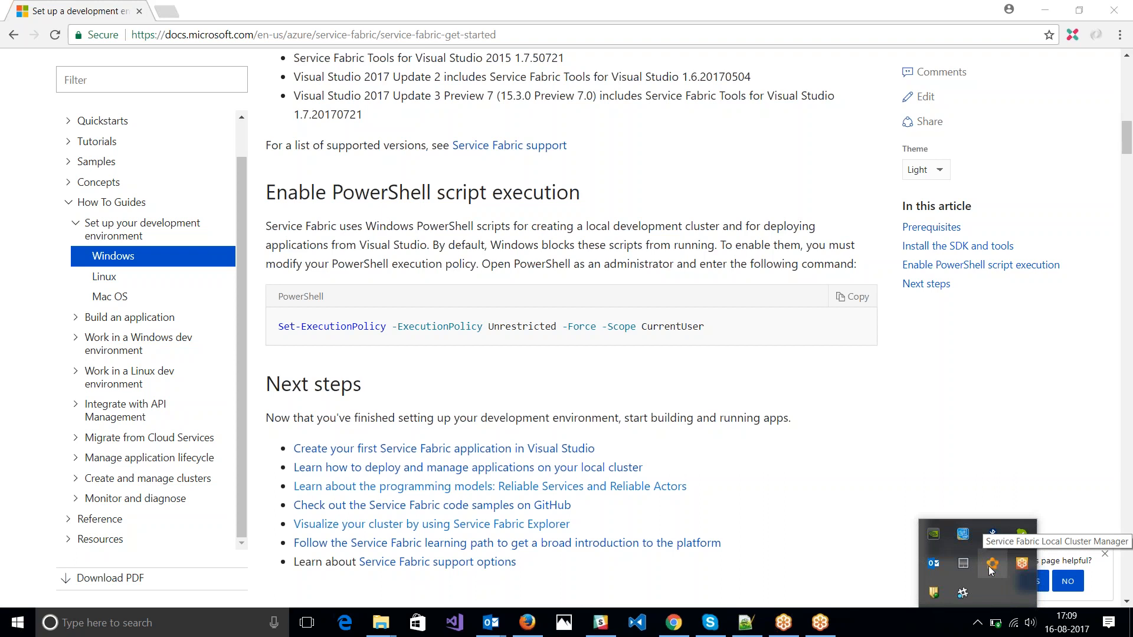
right_click(991, 564)
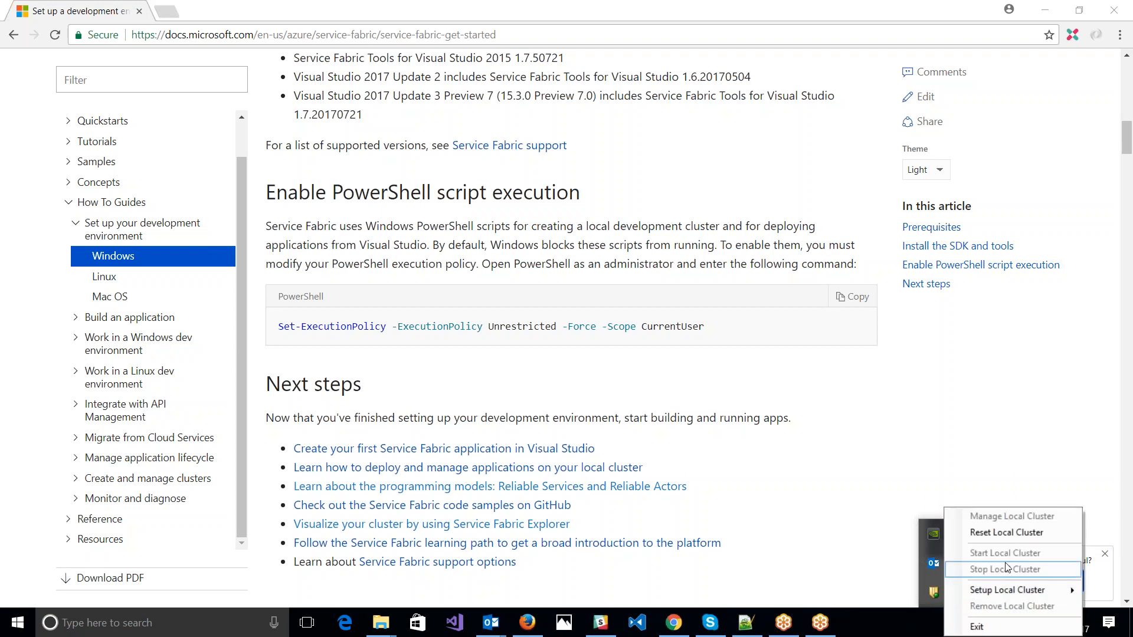
mouse_move(1007, 590)
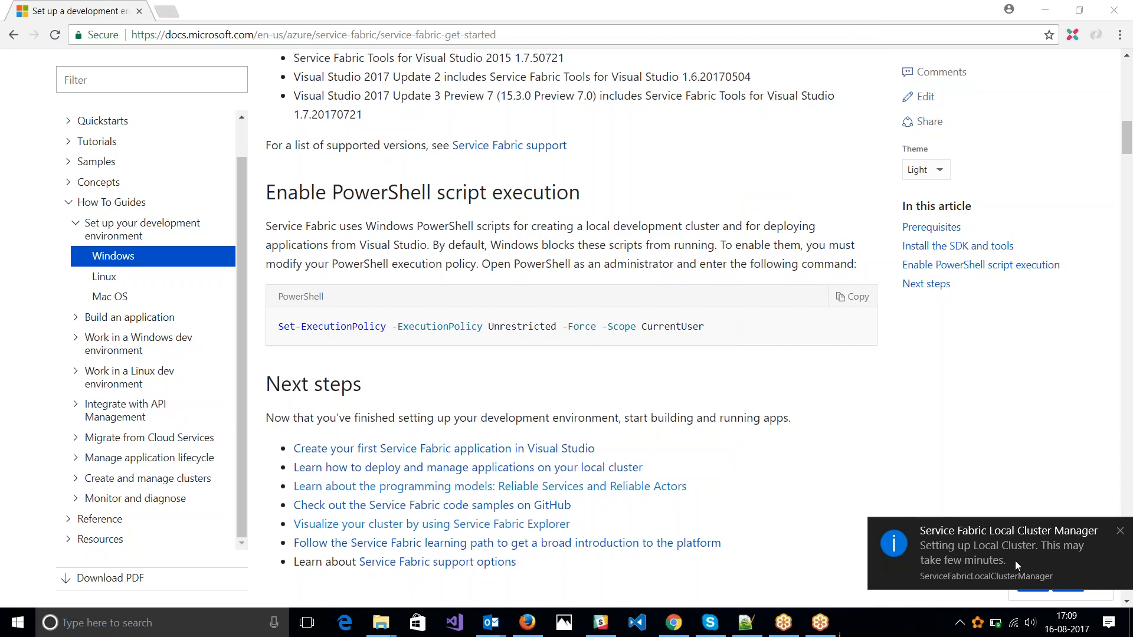
mouse_move(1016, 566)
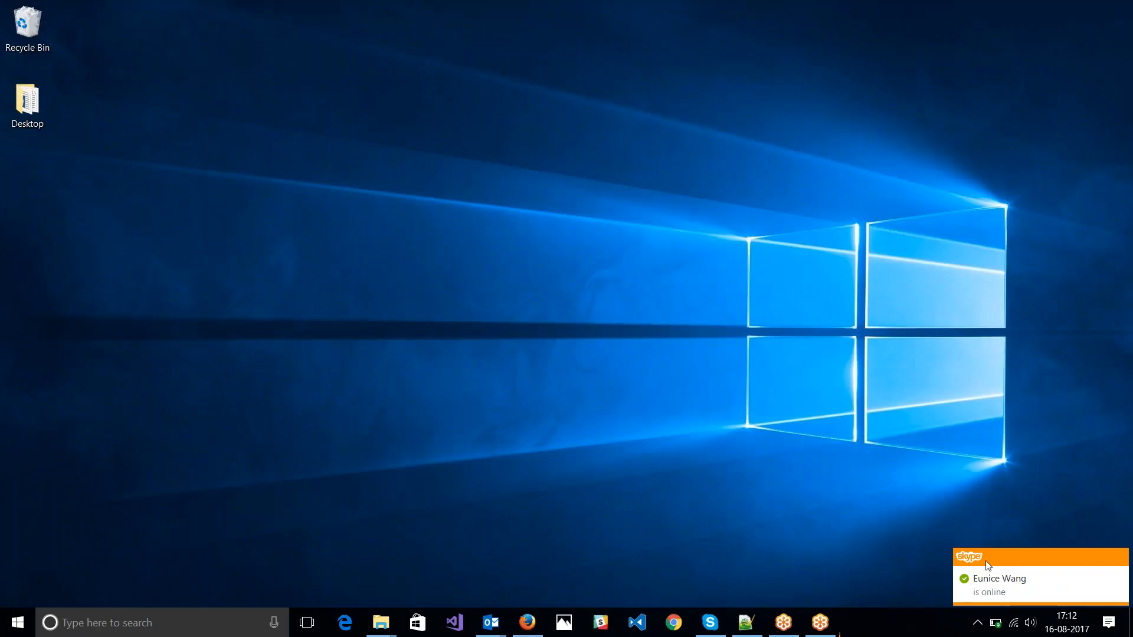
Choose Manage Local Cluster from the tray icon to open Service Fabric Explorer.
click(978, 621)
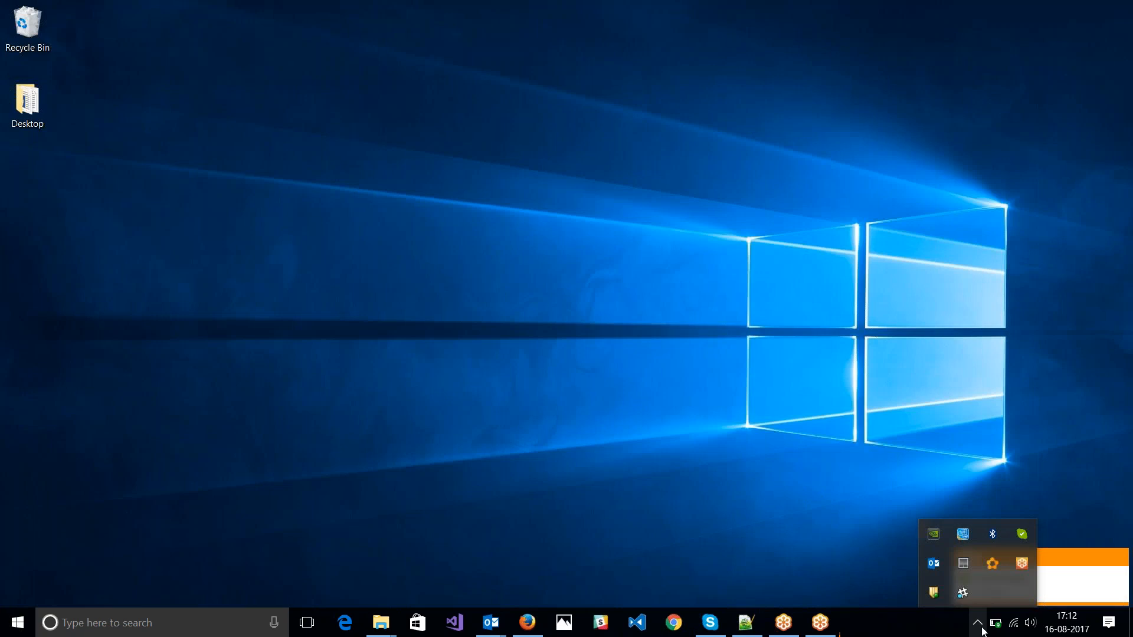
right_click(992, 564)
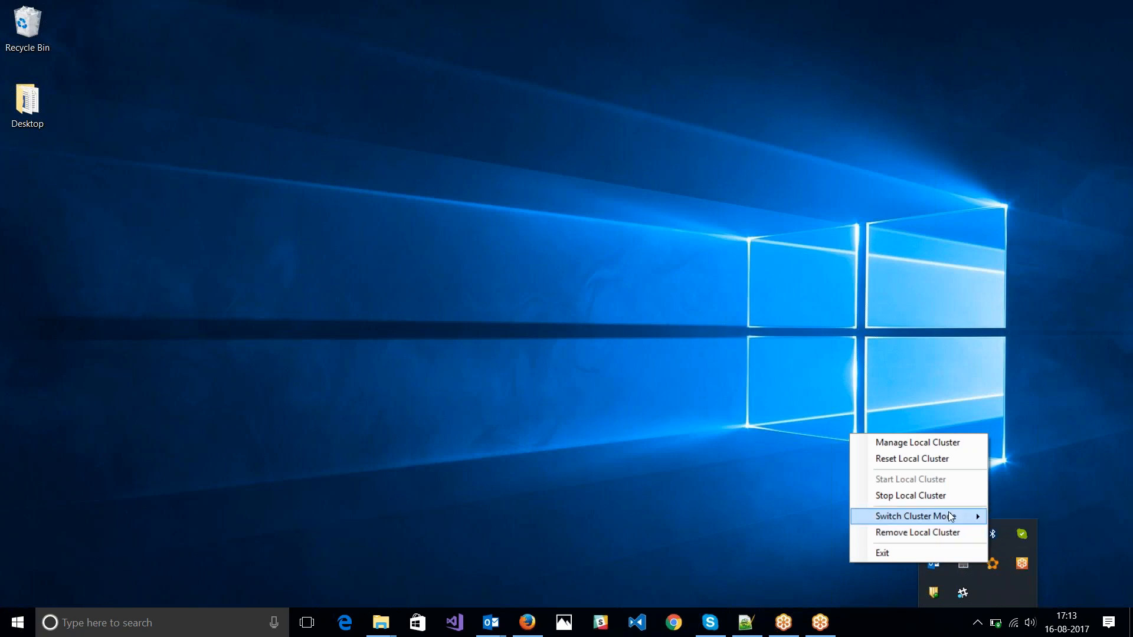
mouse_move(935, 459)
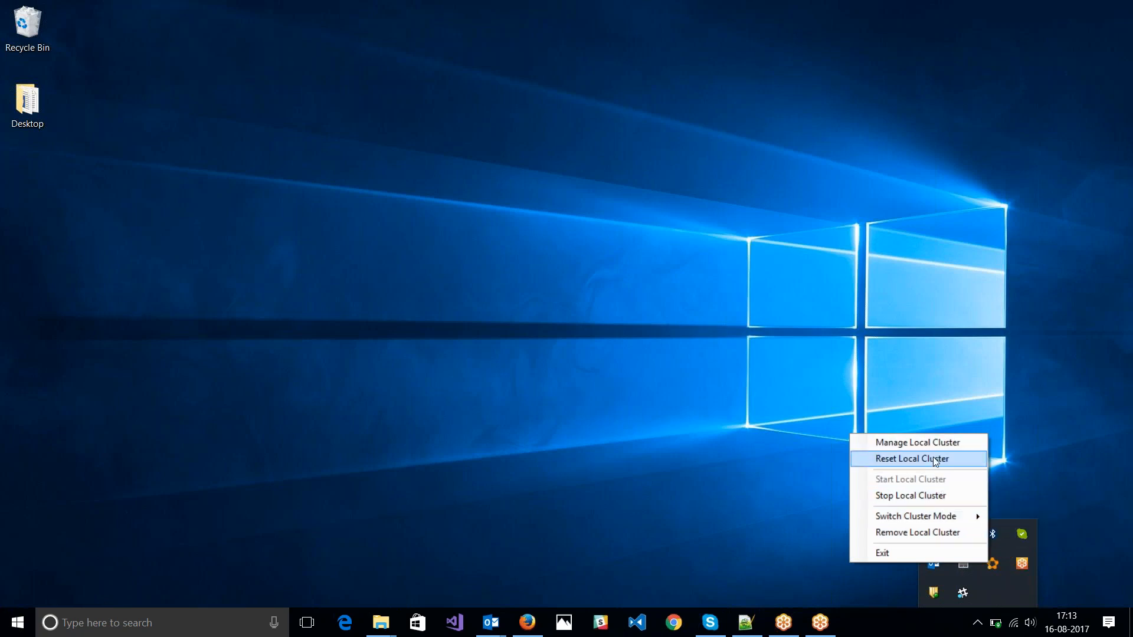
mouse_move(918, 442)
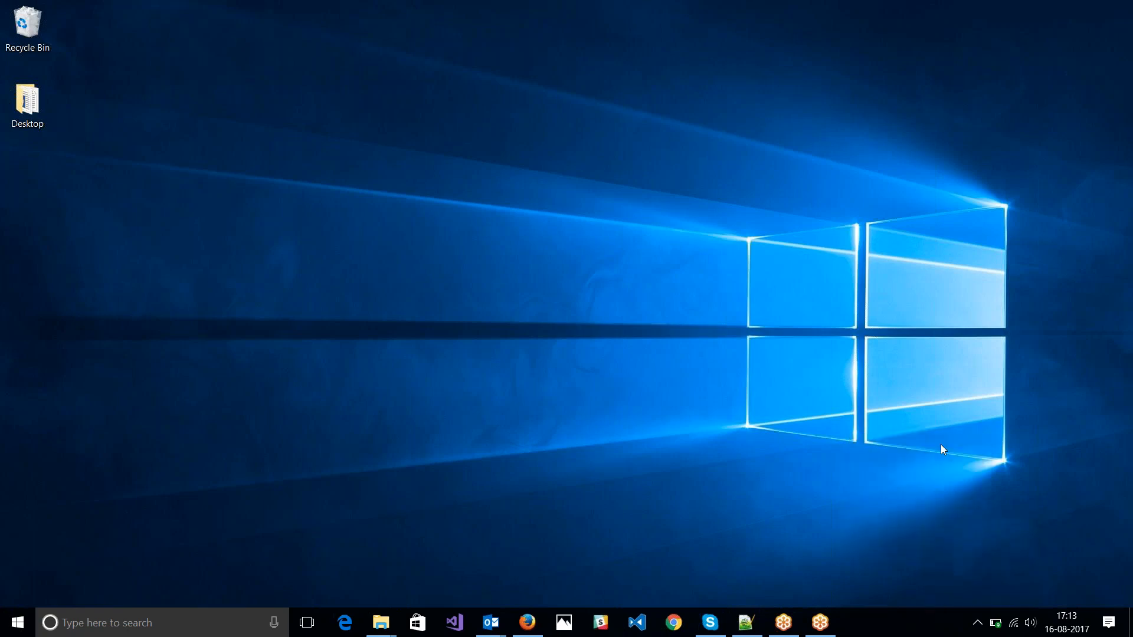
click(672, 622)
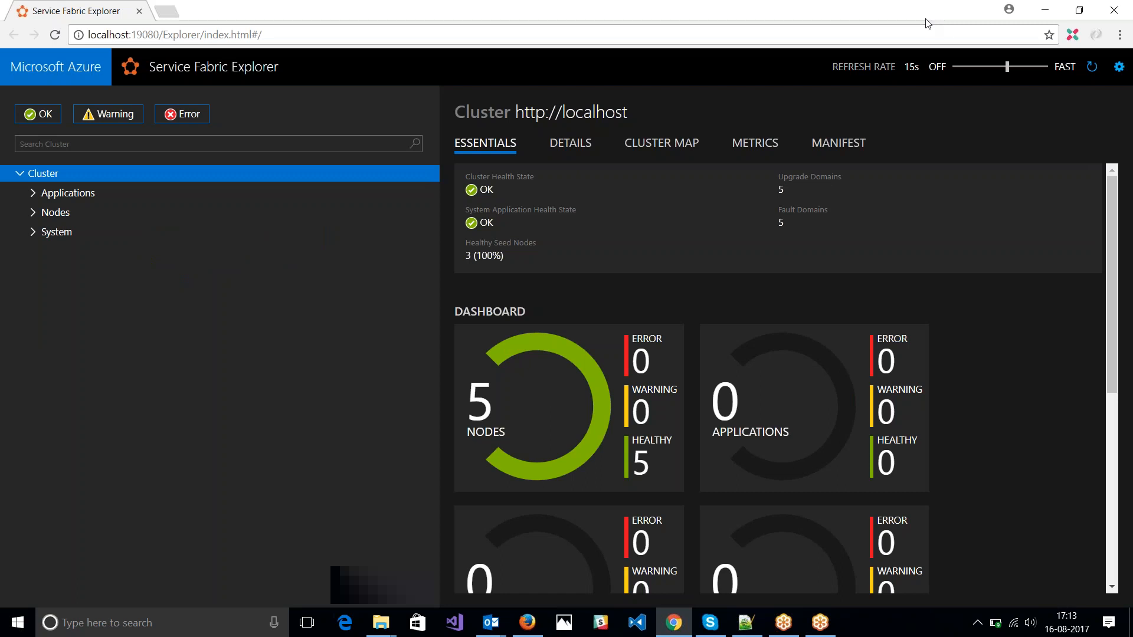
mouse_move(744, 48)
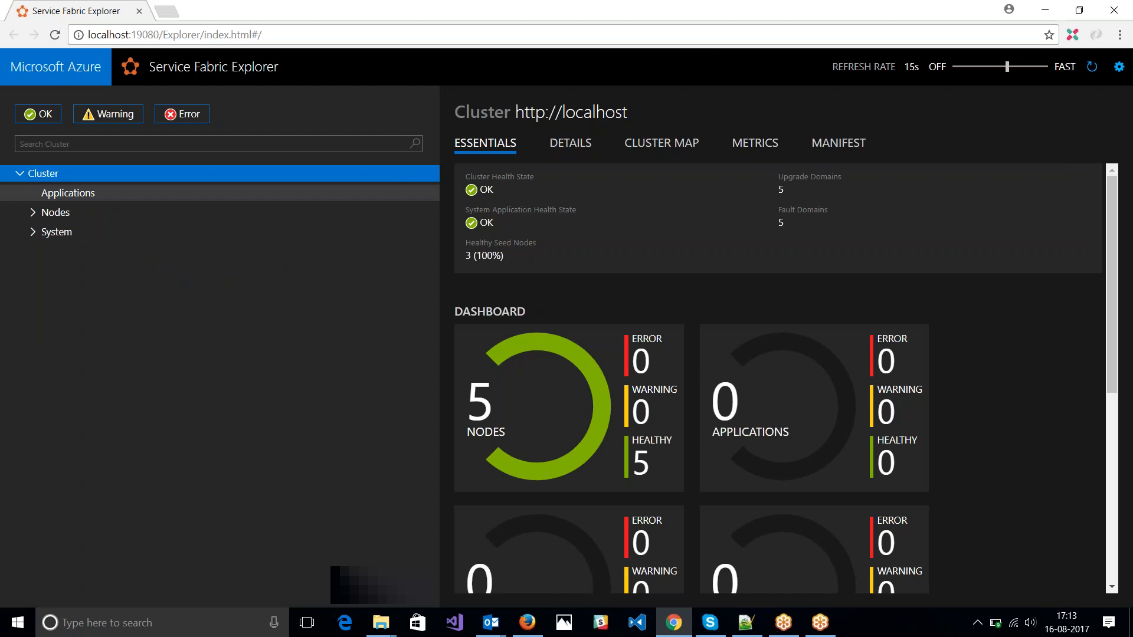
Expand Nodes, inspect _Node_0 and _Node_3, and open the System application.
click(33, 212)
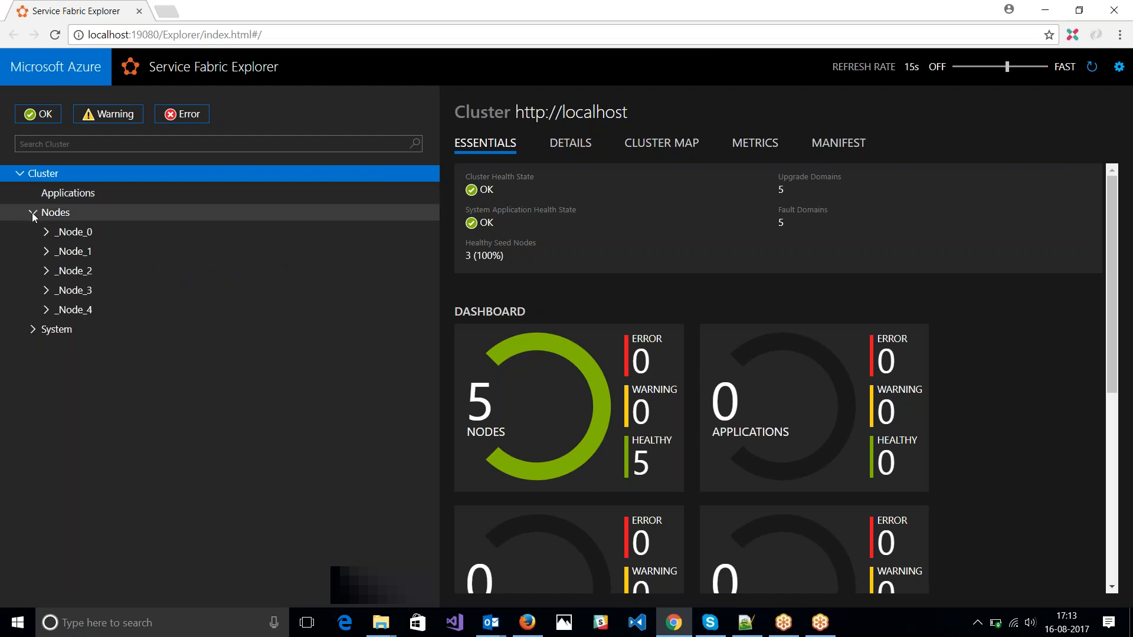
click(68, 193)
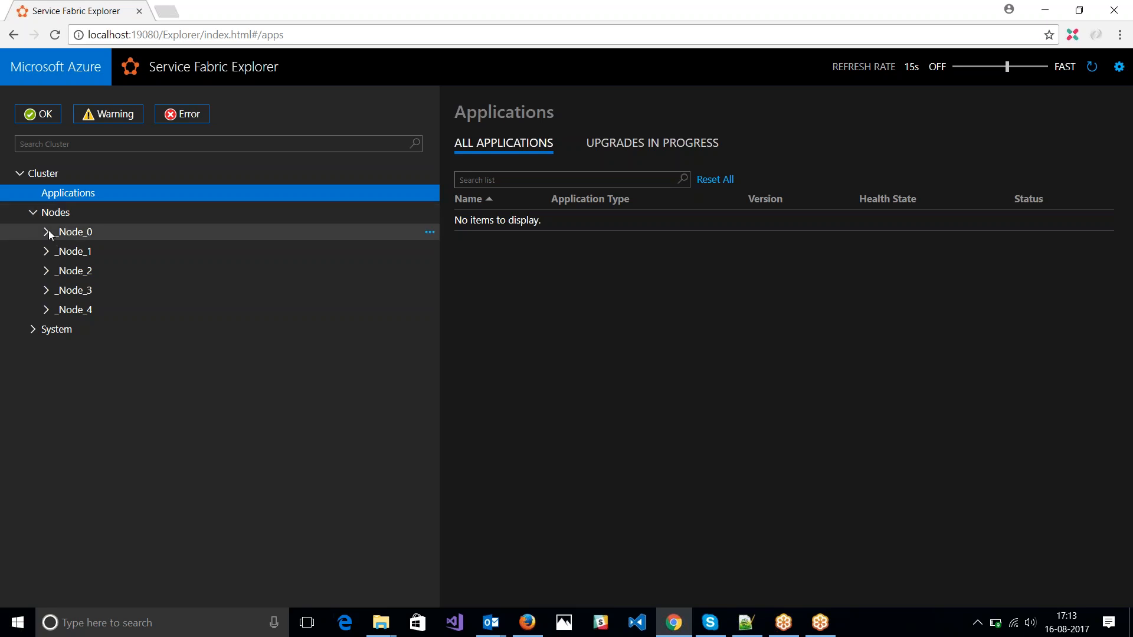
click(74, 232)
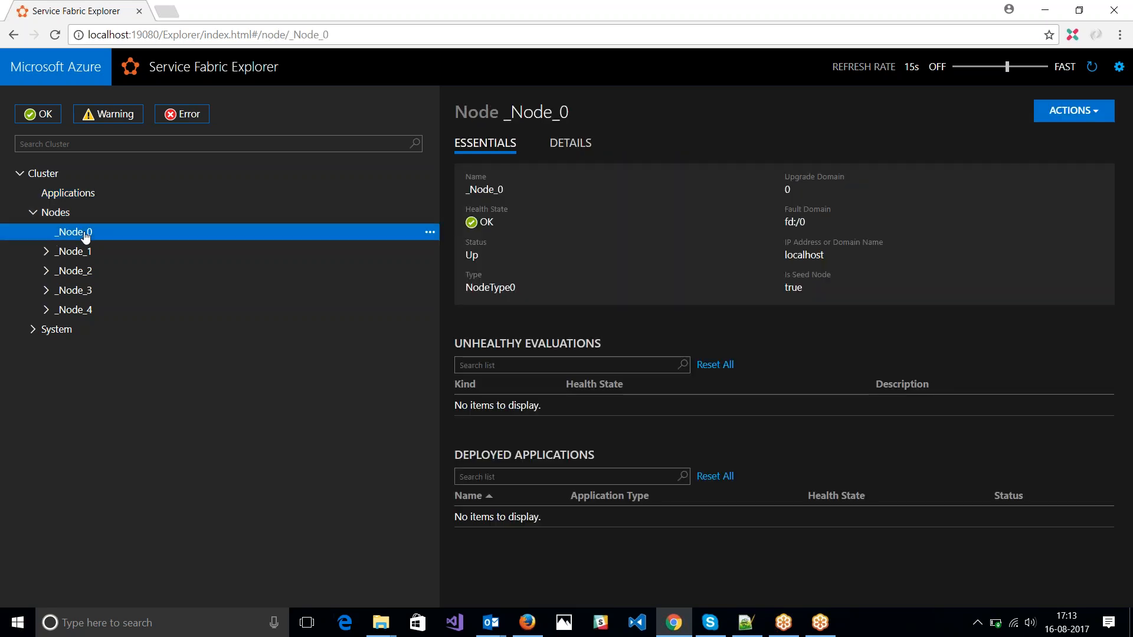
click(74, 290)
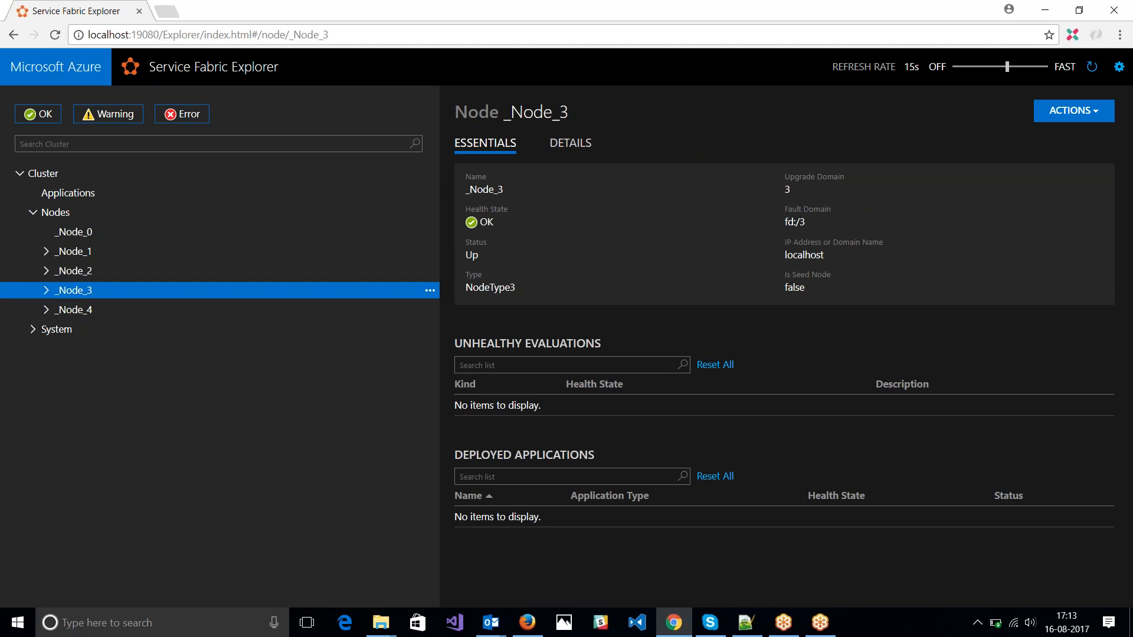
click(55, 329)
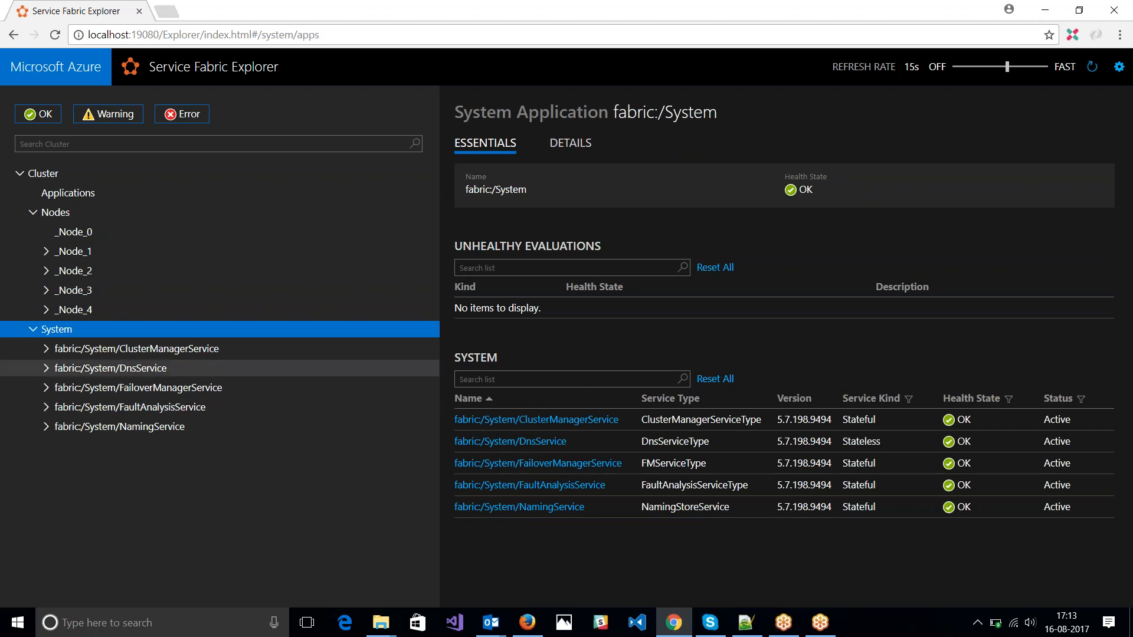
View ClusterManagerService, DnsService and FaultAnalysisService details, ending on ClusterManagerService.
click(136, 349)
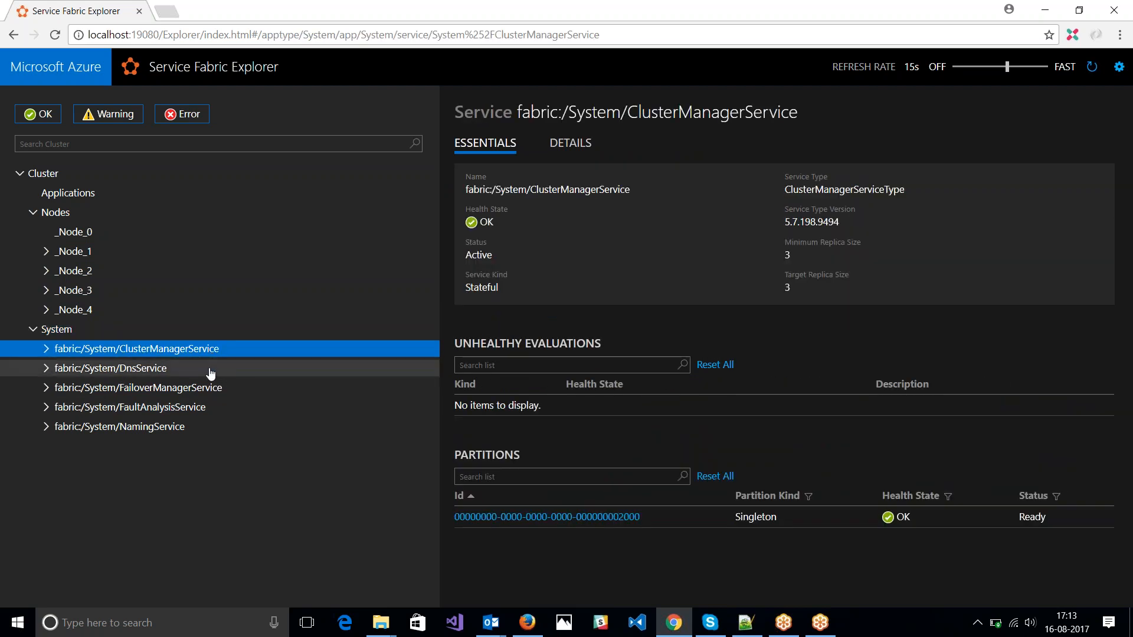
click(109, 368)
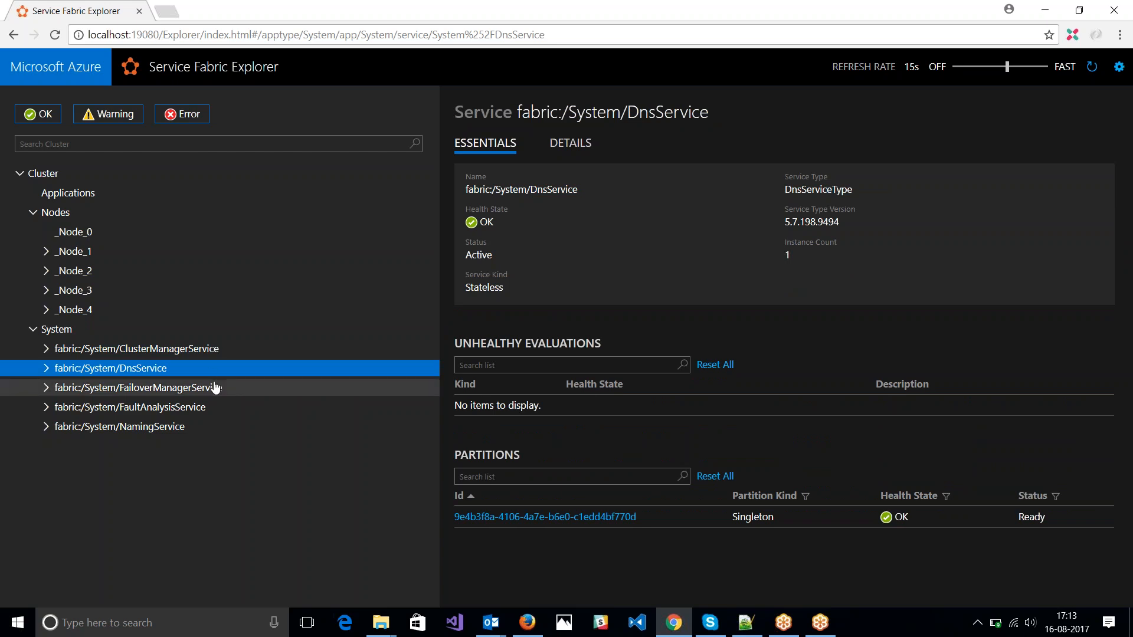
click(131, 407)
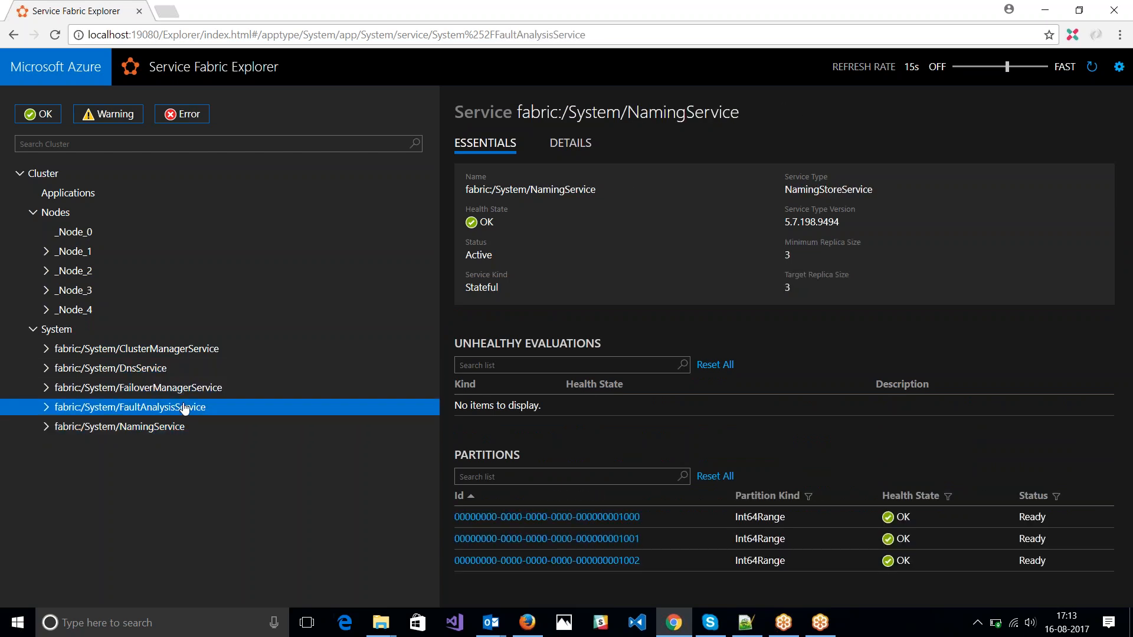
click(137, 348)
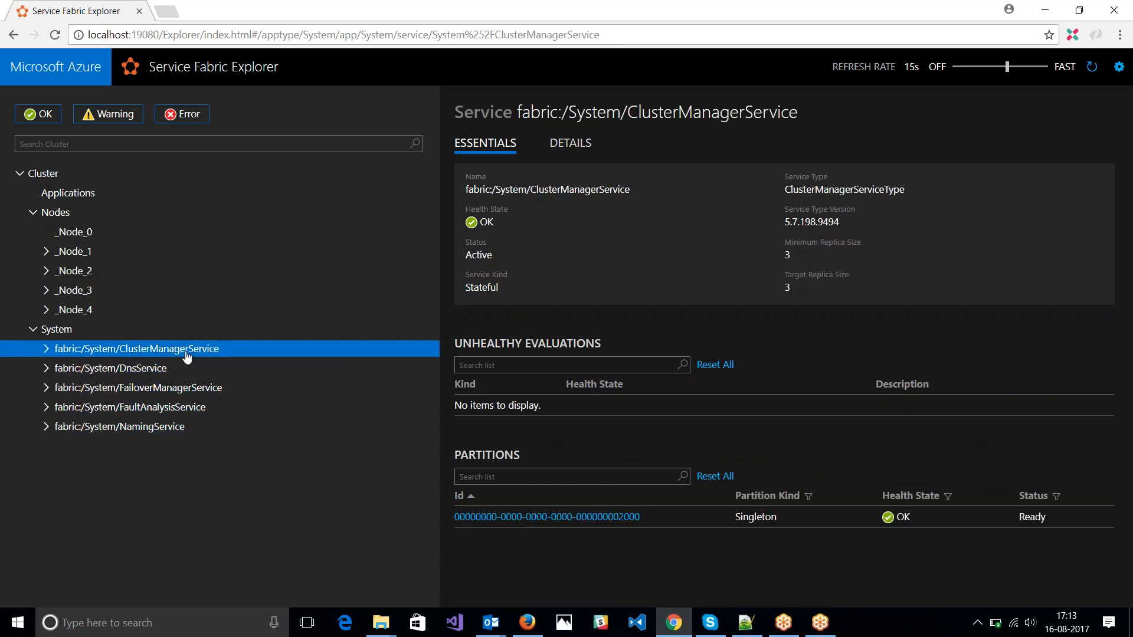